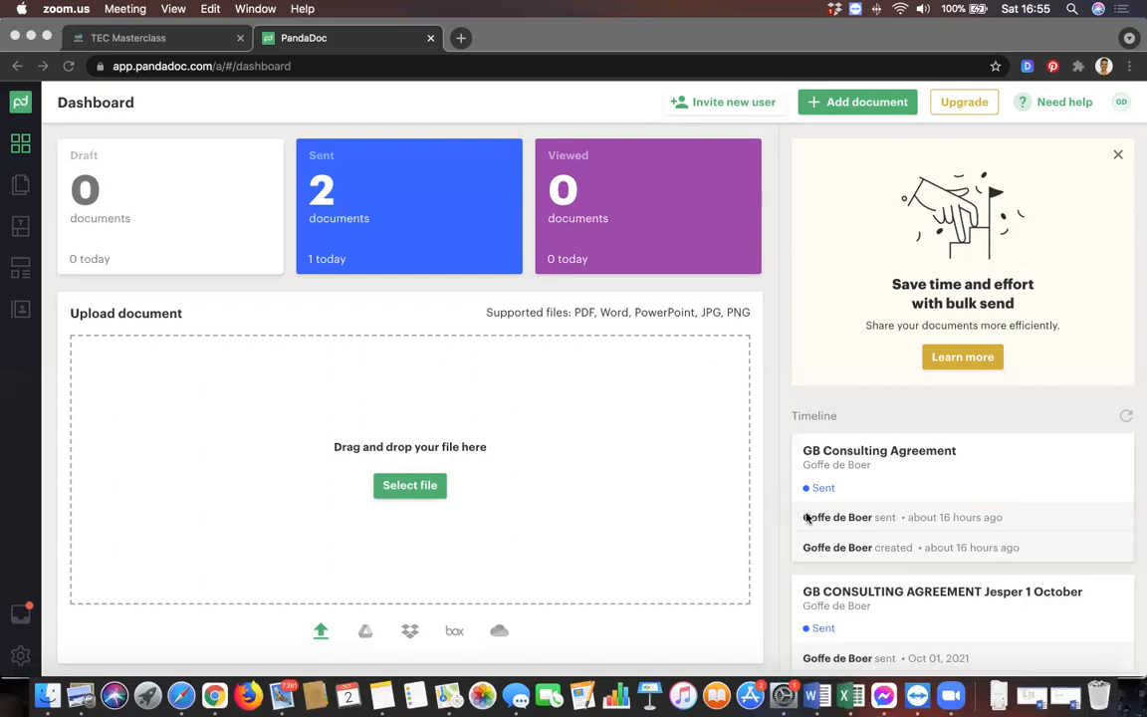
pyautogui.moveTo(544, 480)
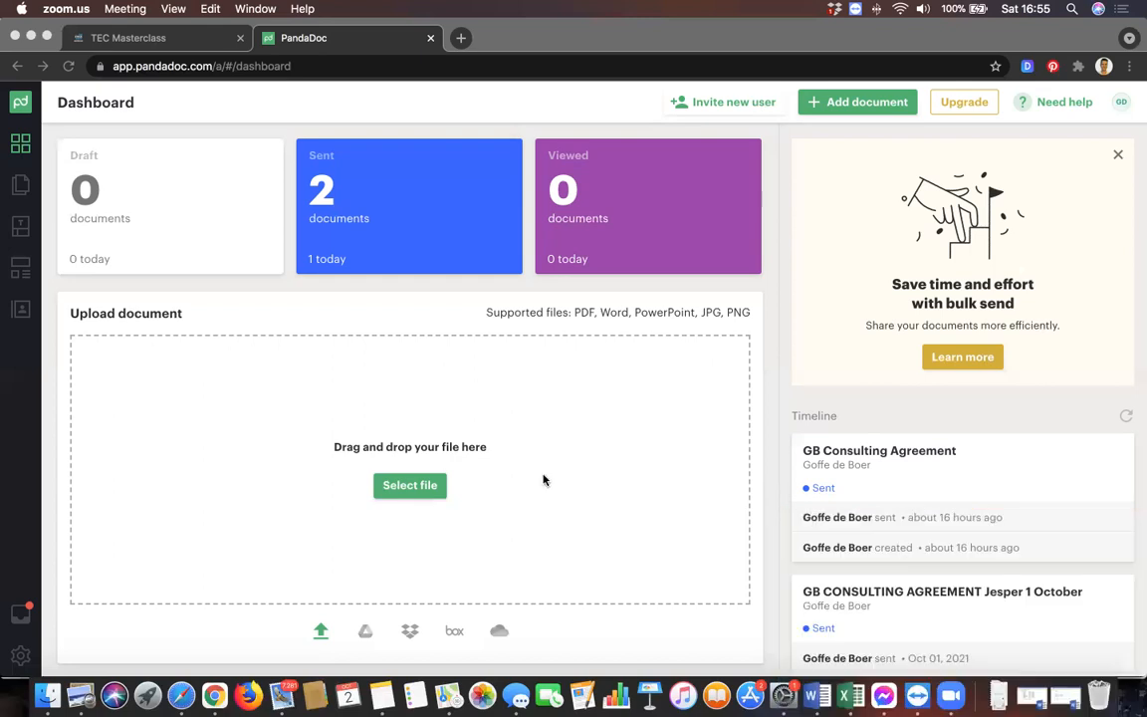
pyautogui.moveTo(474, 486)
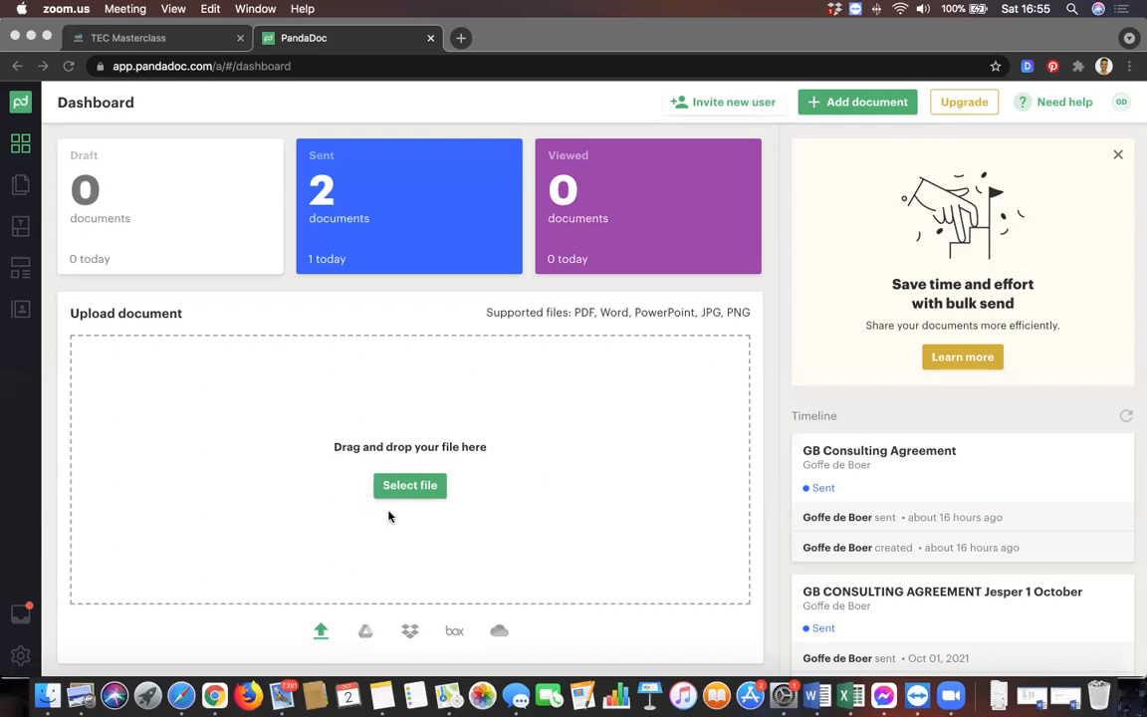
pyautogui.moveTo(486, 508)
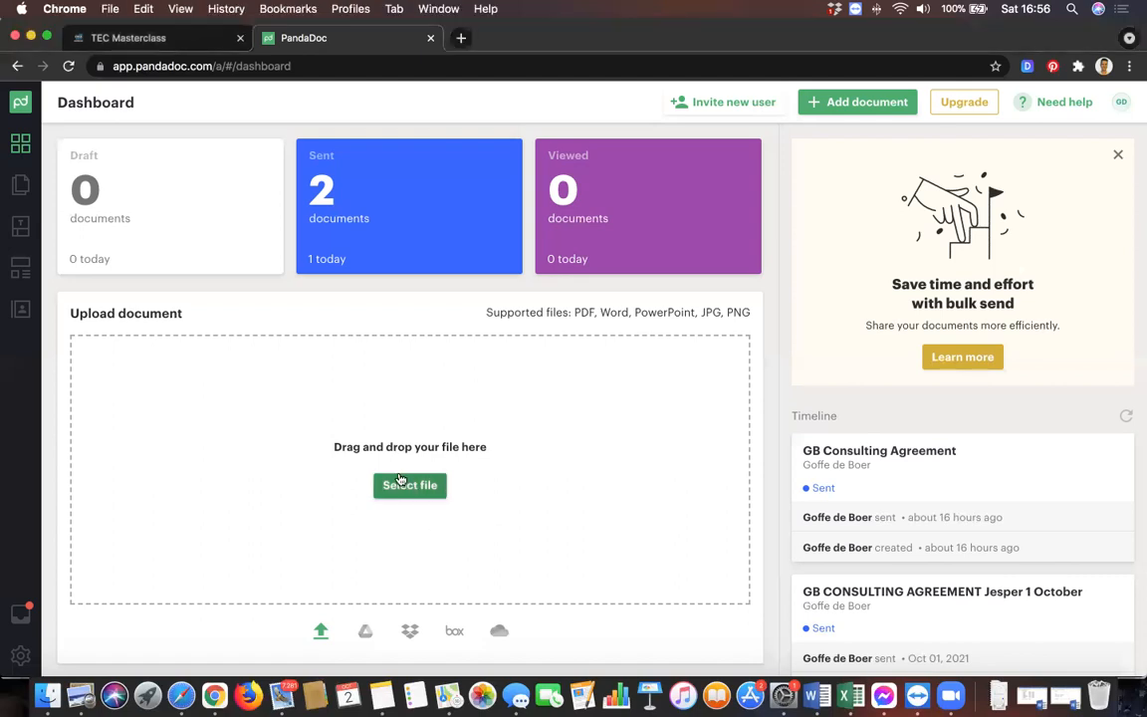
# Search Finder for 'gb con' and upload the GB Consulting Agreement 1 Oct 2021 PDF
pyautogui.click(411, 486)
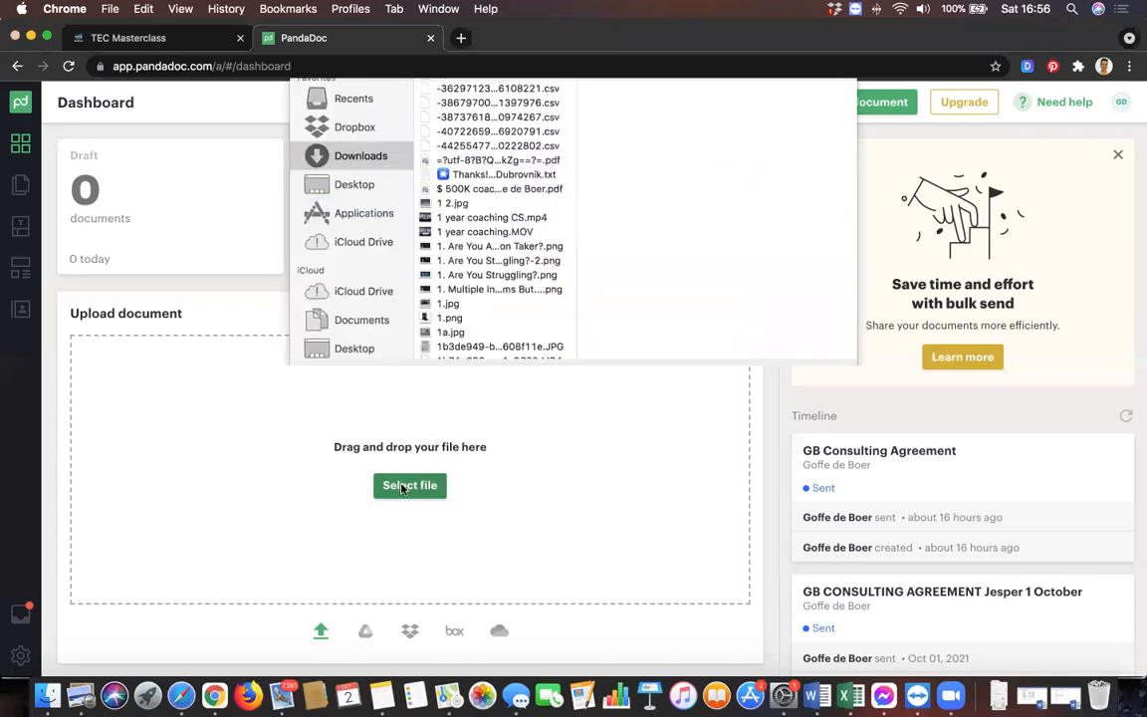
pyautogui.click(410, 486)
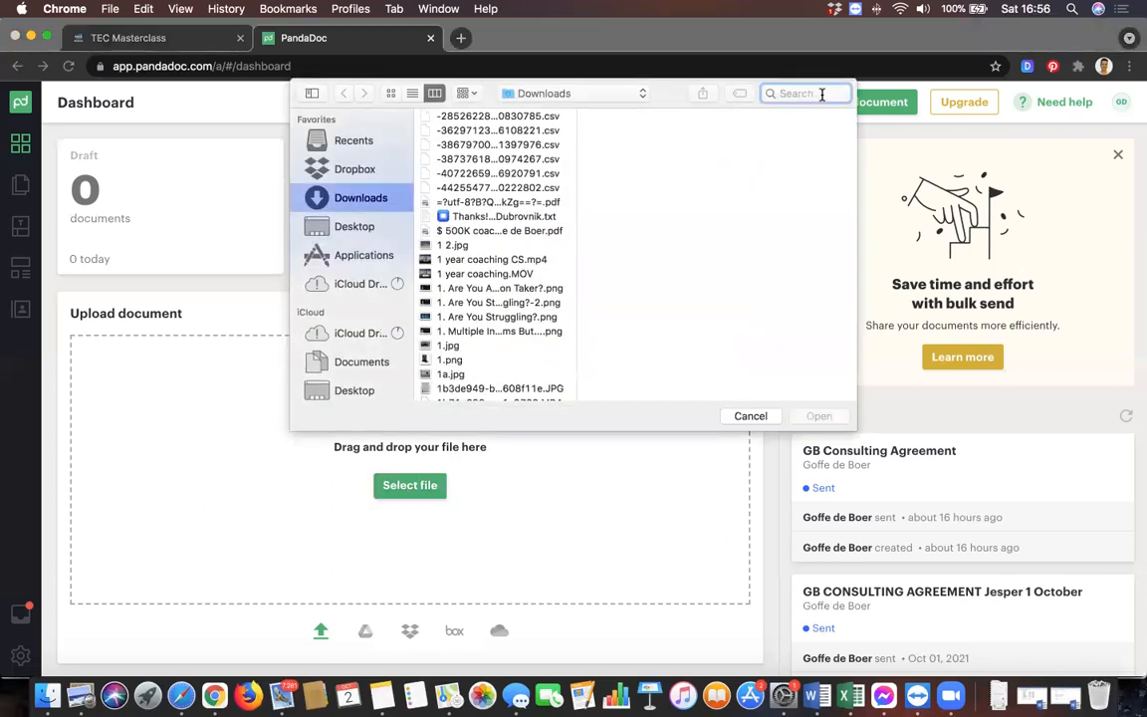
pyautogui.write('gb consulting oct')
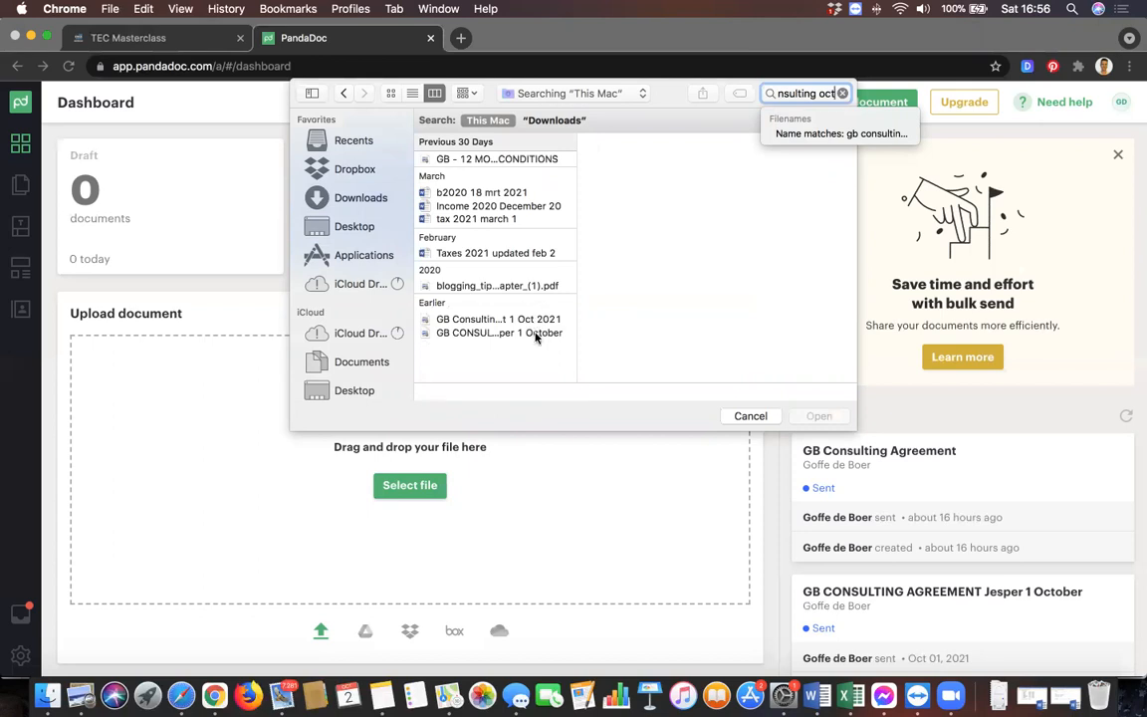
pyautogui.click(498, 319)
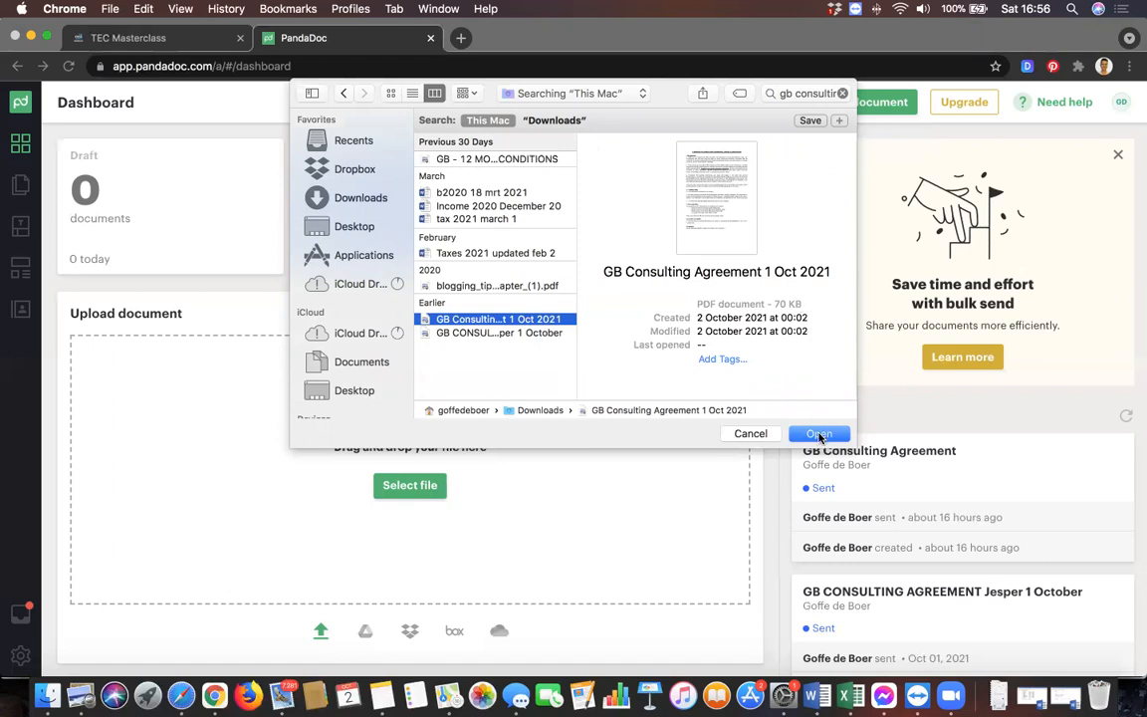
pyautogui.click(818, 434)
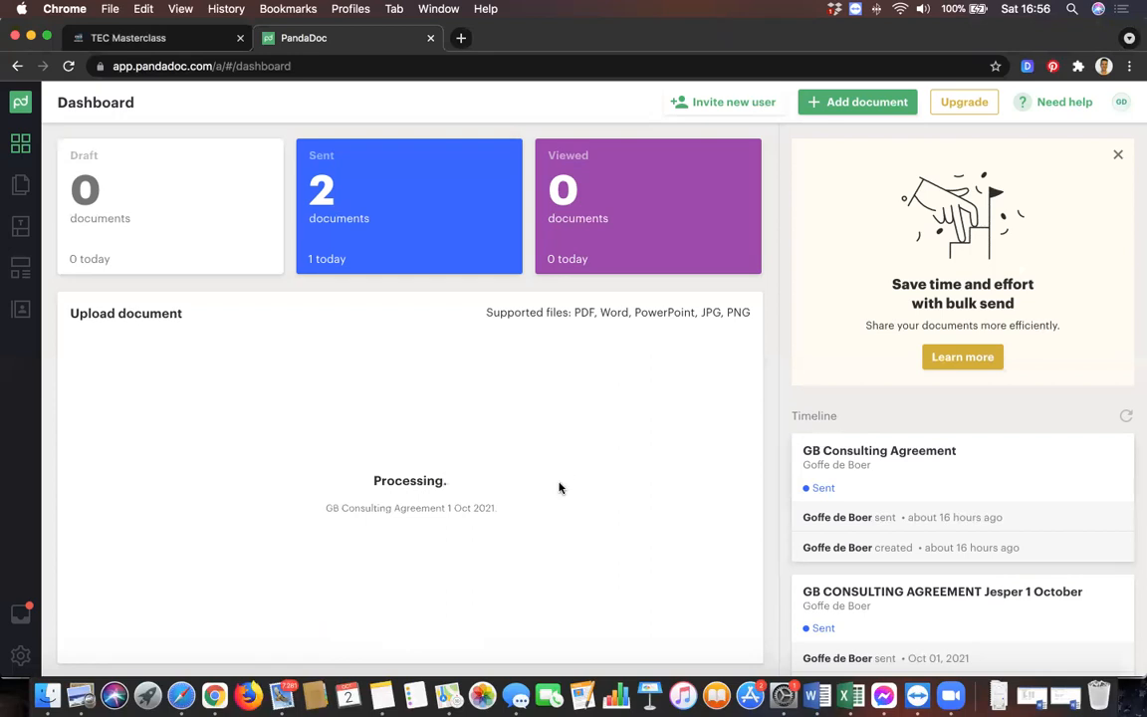
pyautogui.moveTo(518, 450)
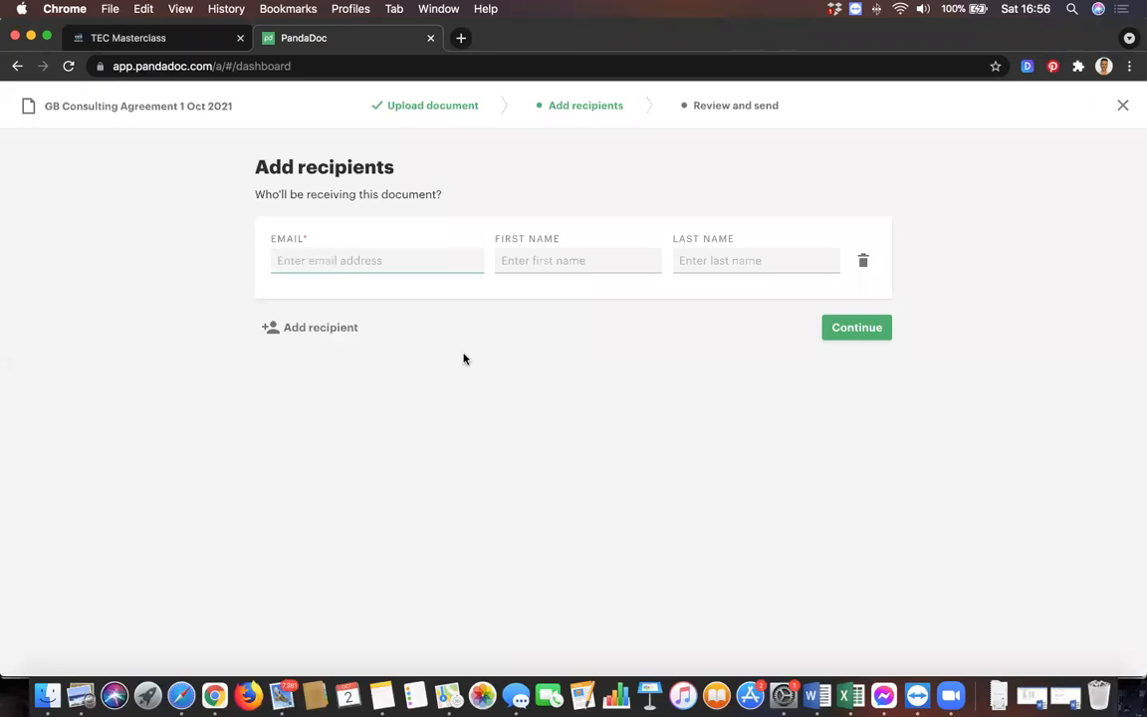
pyautogui.moveTo(488, 407)
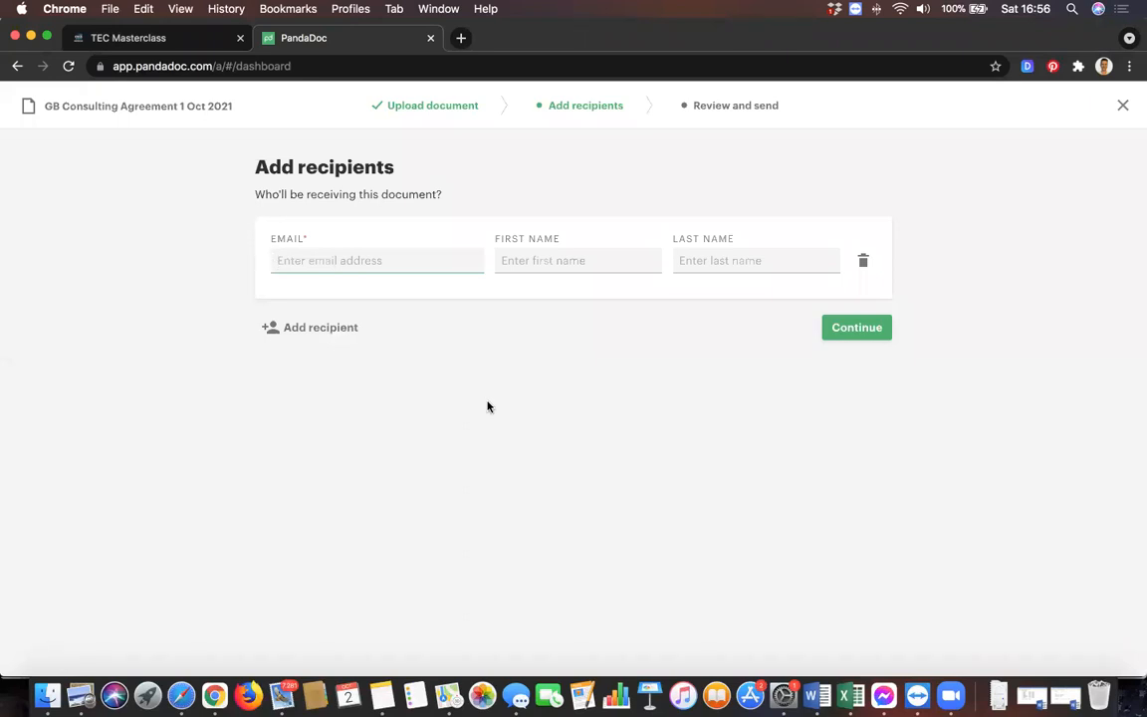
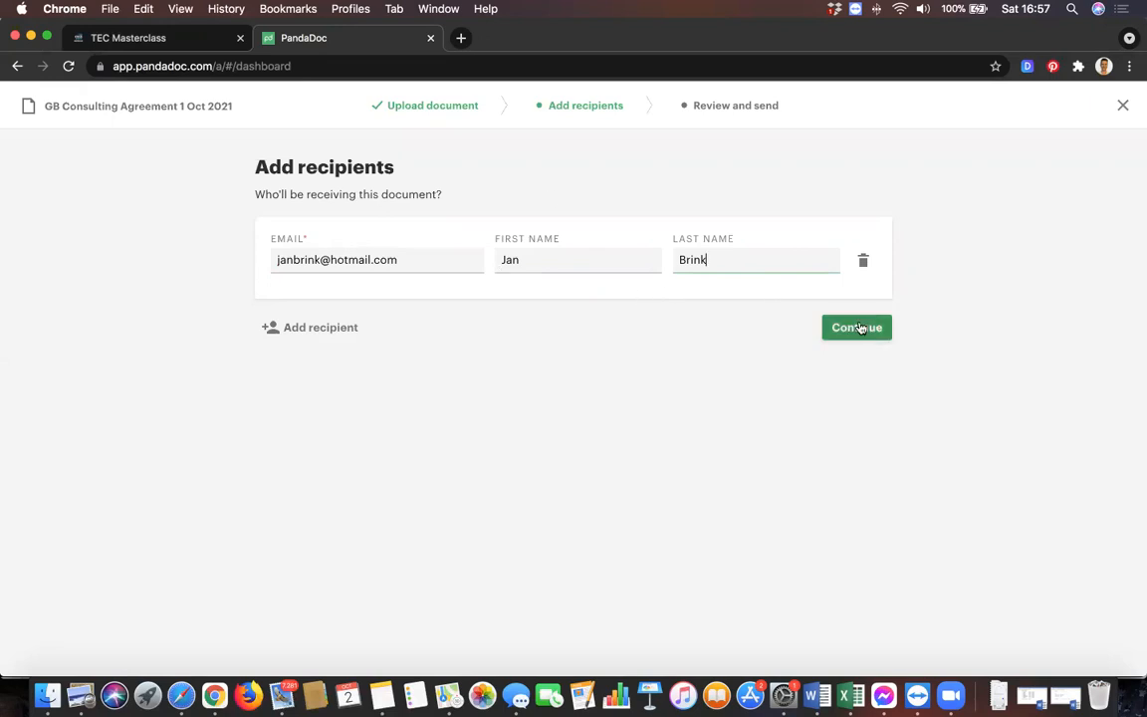
pyautogui.click(857, 327)
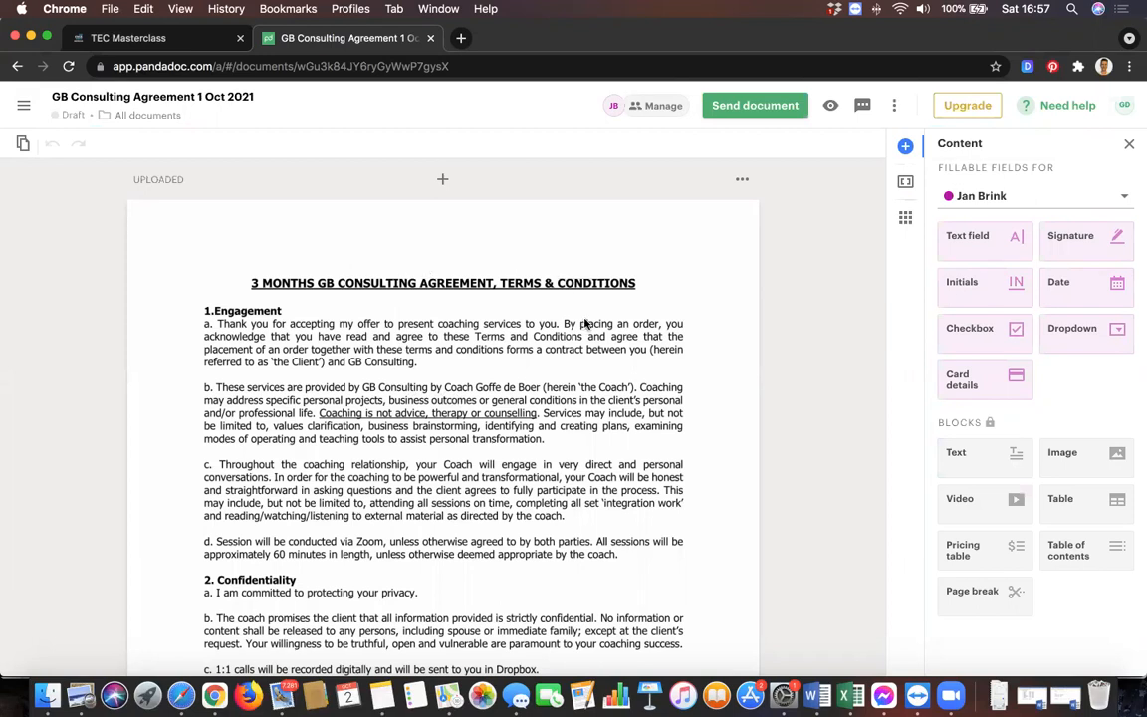
# Scroll through the agreement down to the Client Name and Client Signature section
pyautogui.scroll(-3)
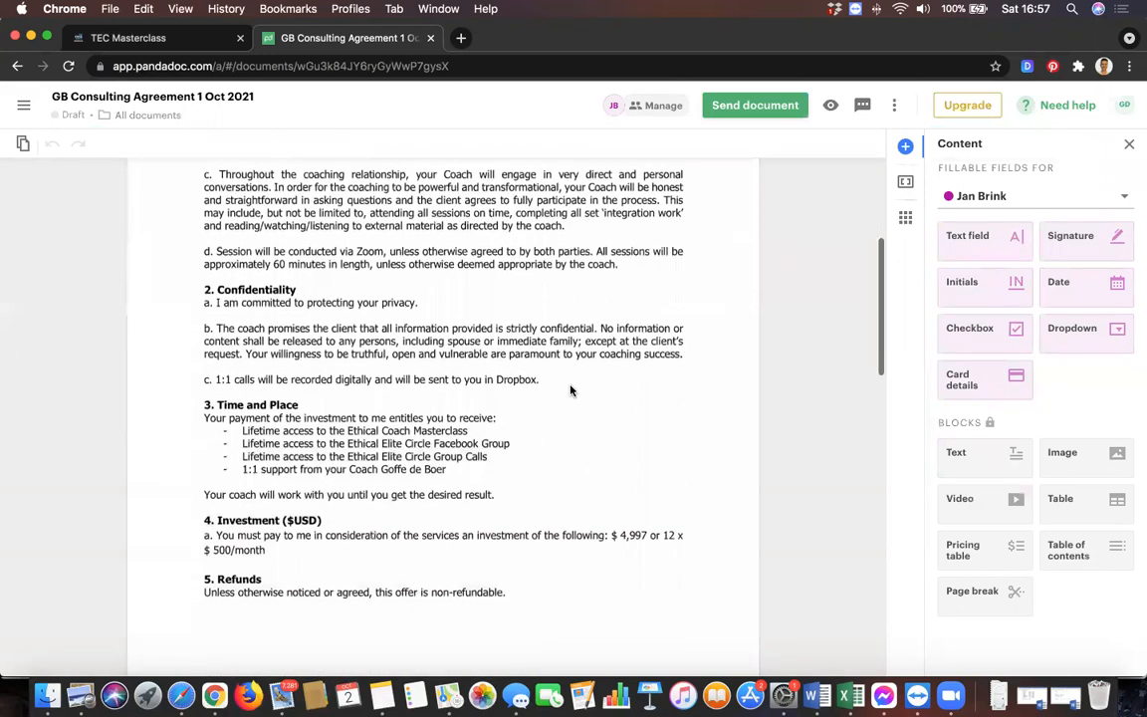
pyautogui.scroll(-3)
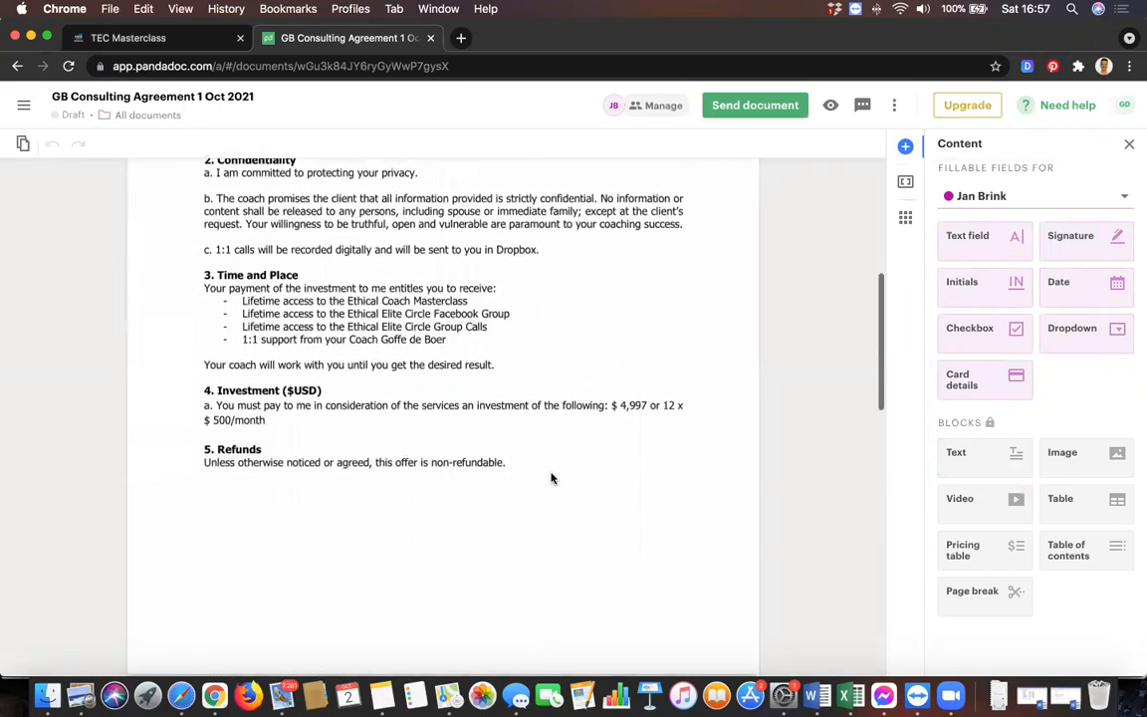
pyautogui.scroll(-3)
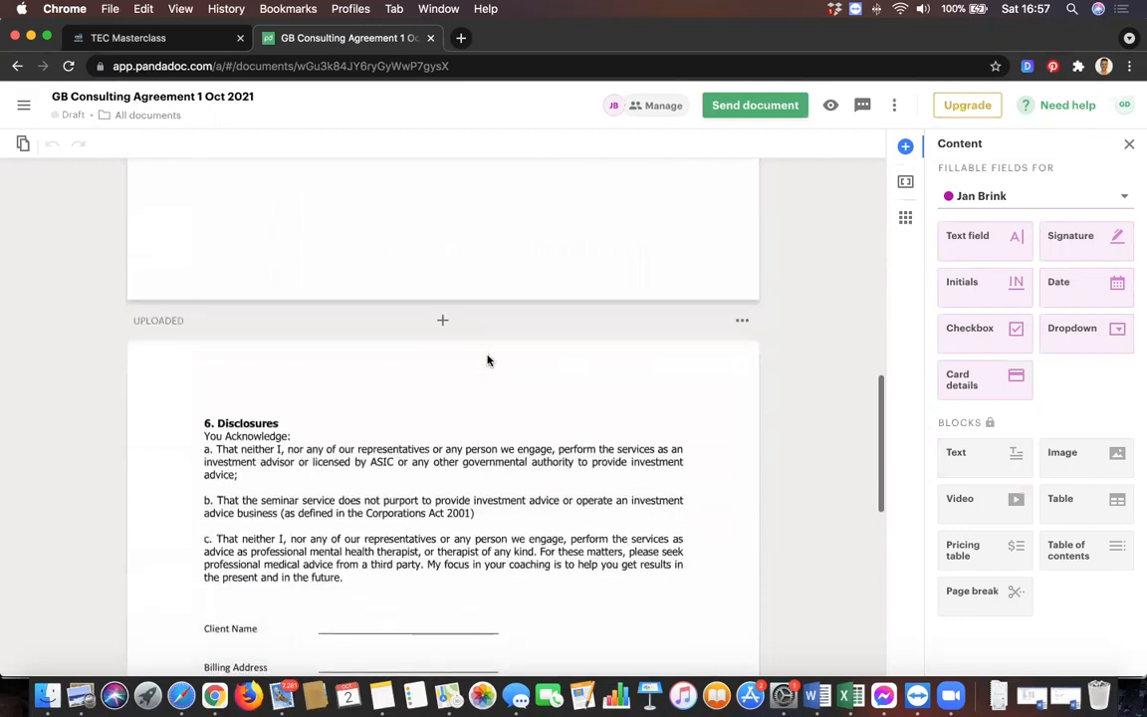
pyautogui.scroll(-3)
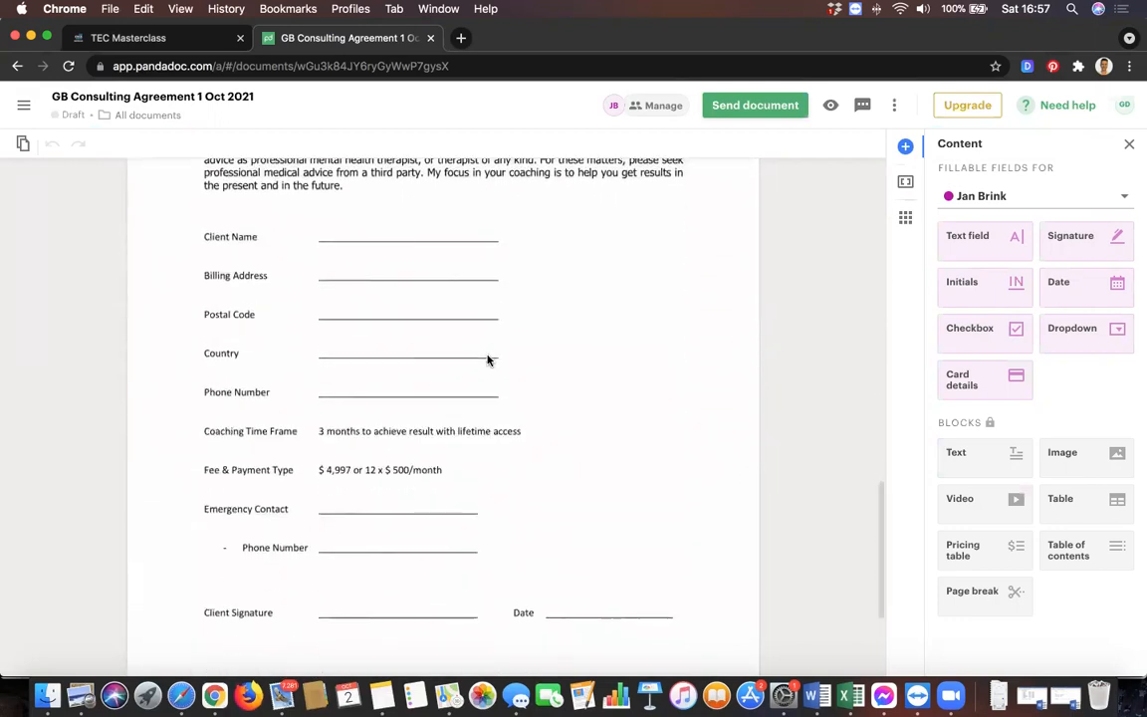
pyautogui.scroll(-3)
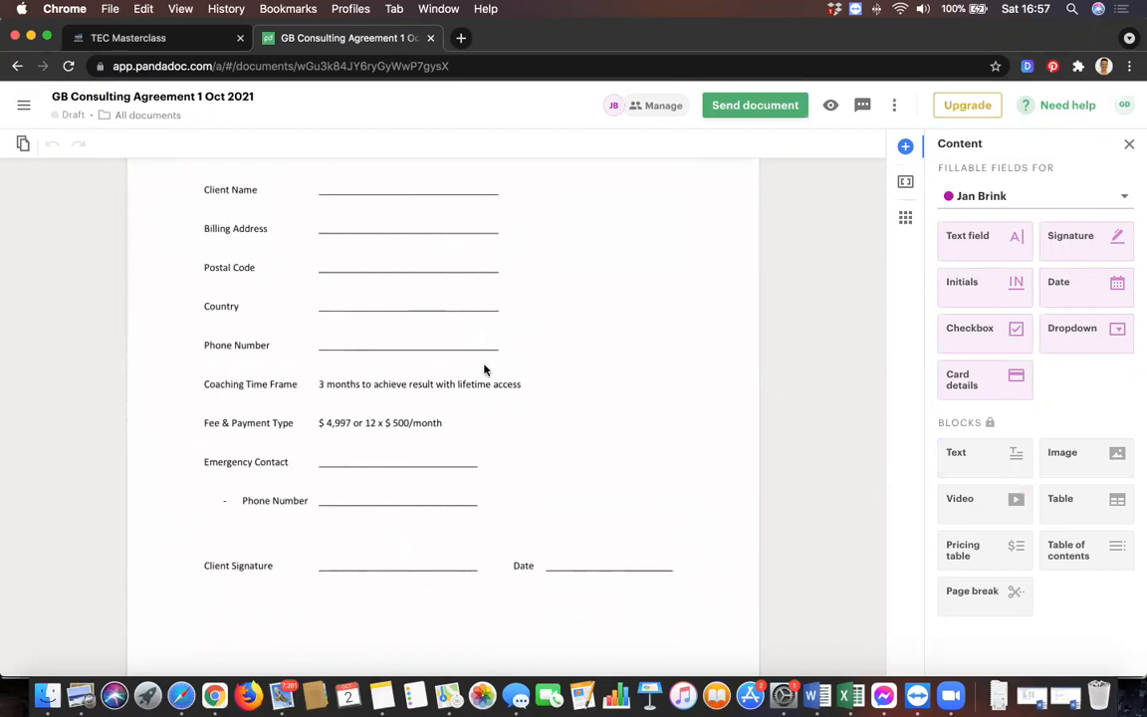
pyautogui.moveTo(972, 235)
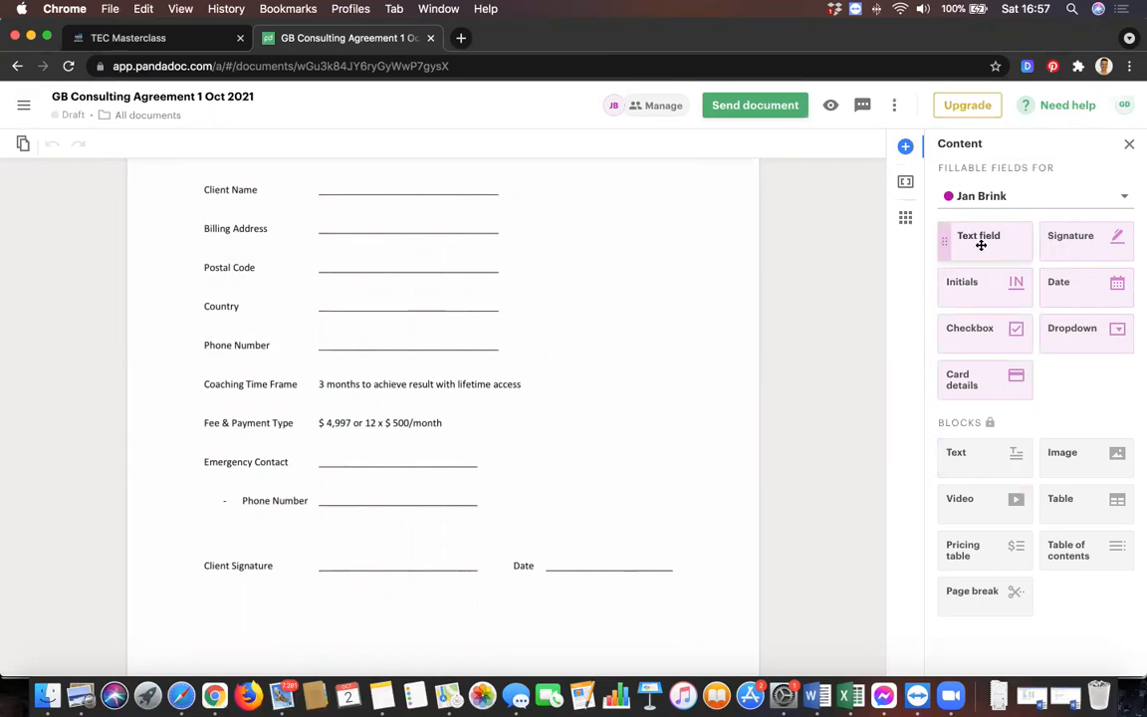
pyautogui.moveTo(761, 291)
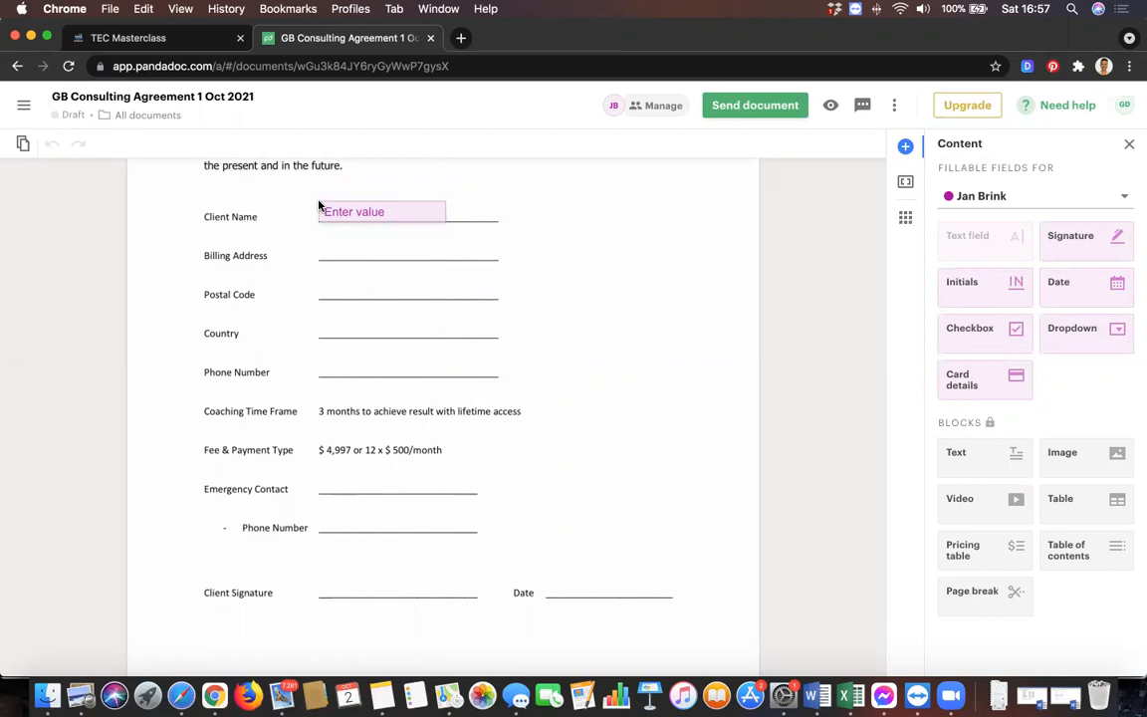
# Place text fields on Client Name, Billing Address and the remaining client detail lines down to Emergency Contact's Phone Number
pyautogui.click(382, 211)
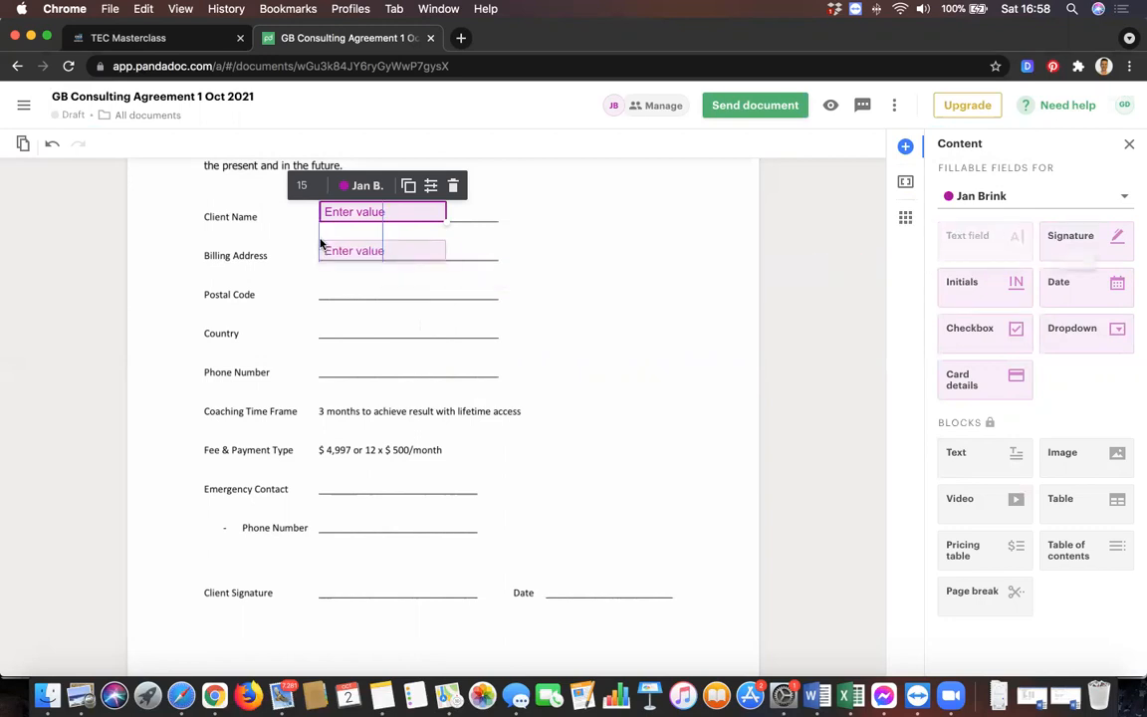
pyautogui.click(569, 279)
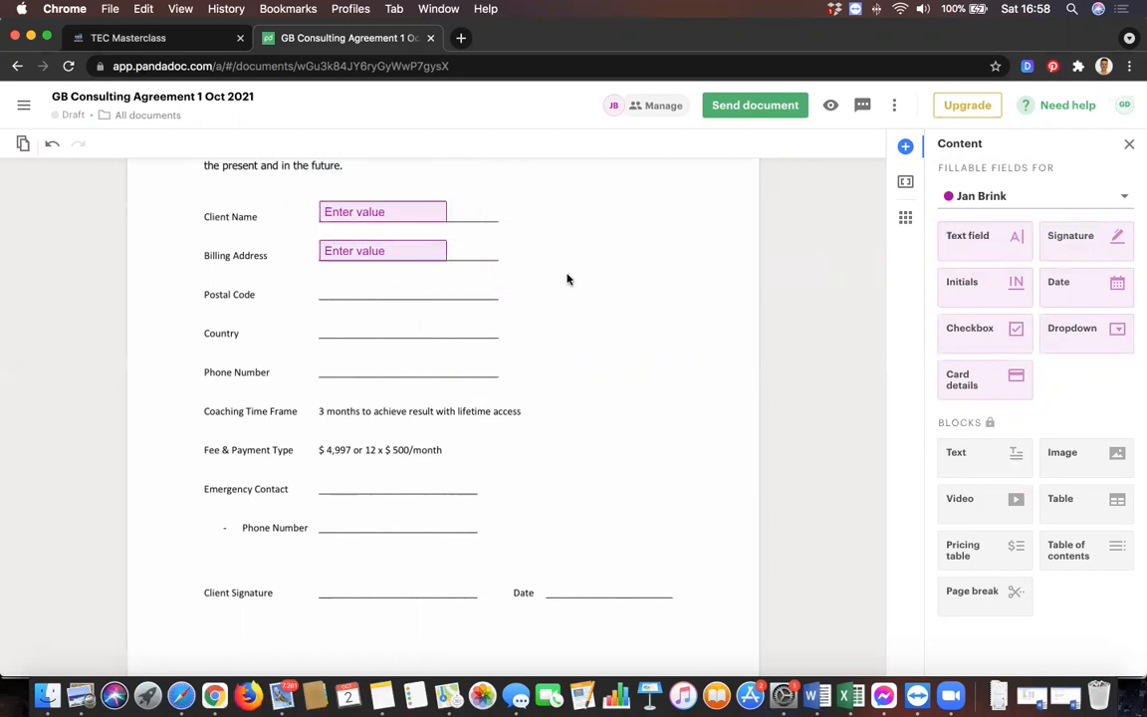
pyautogui.moveTo(572, 279)
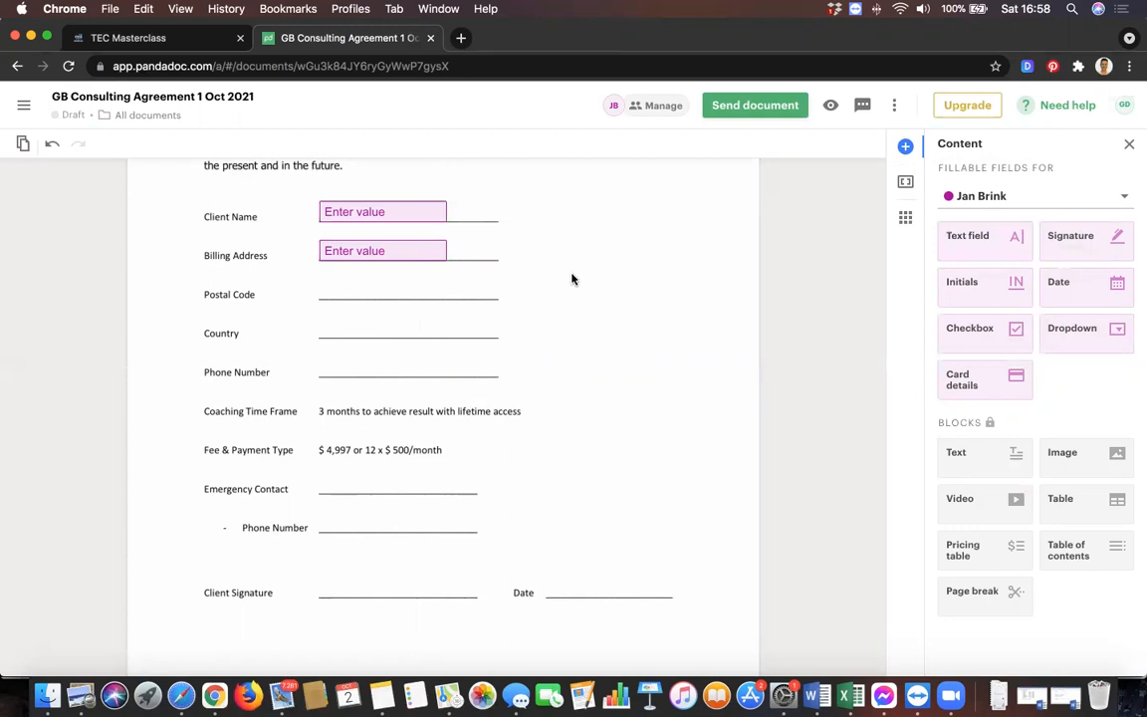
pyautogui.moveTo(573, 277)
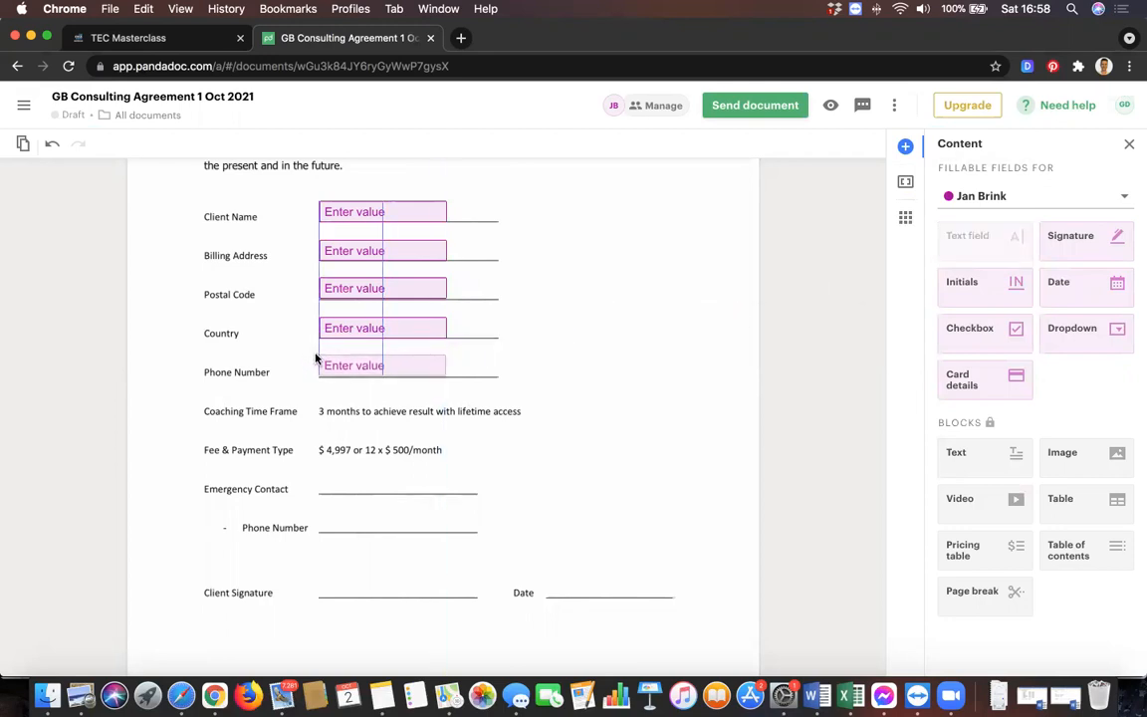
pyautogui.scroll(-3)
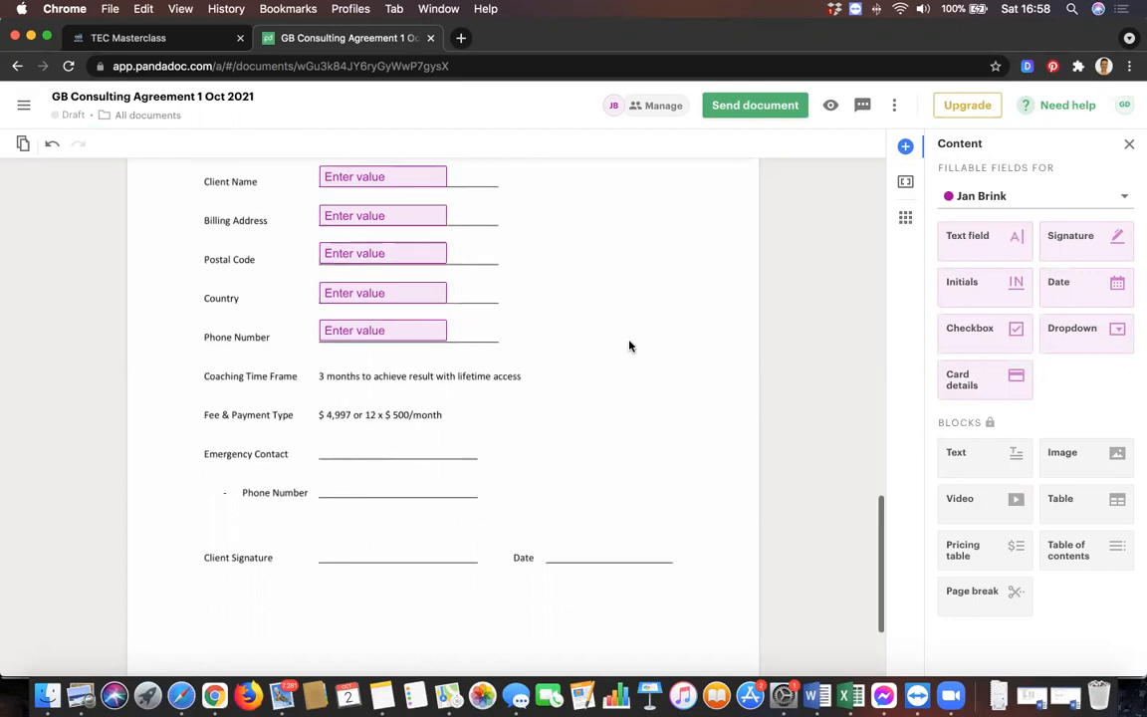
pyautogui.scroll(-3)
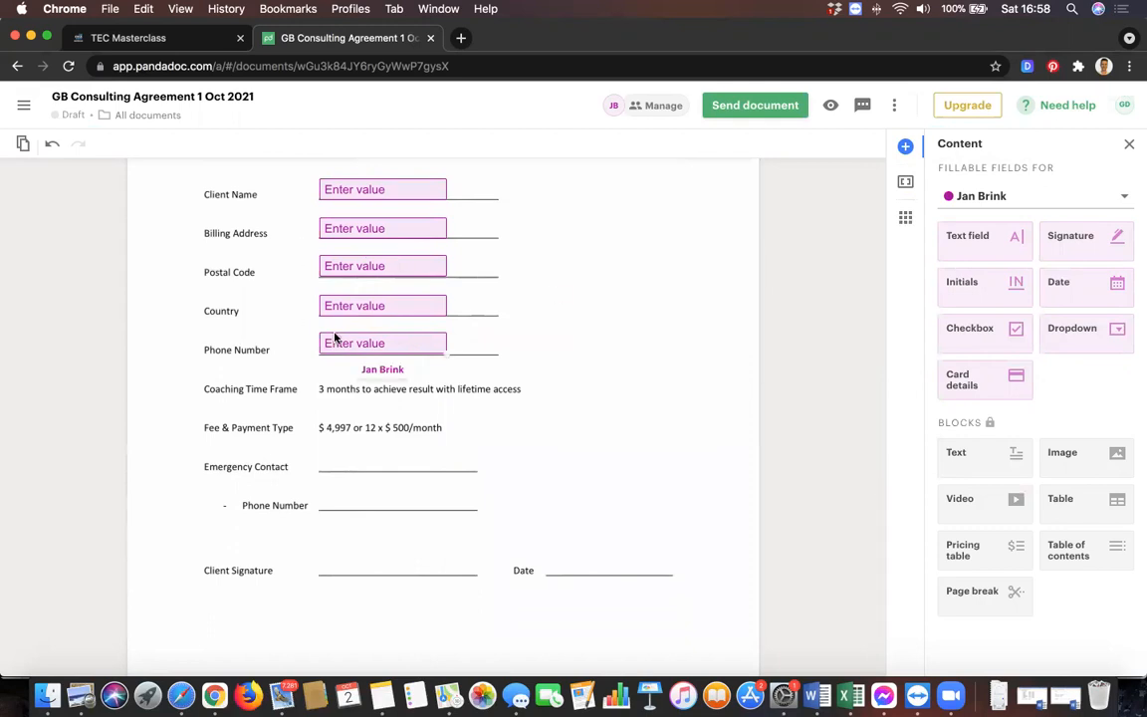
pyautogui.scroll(-3)
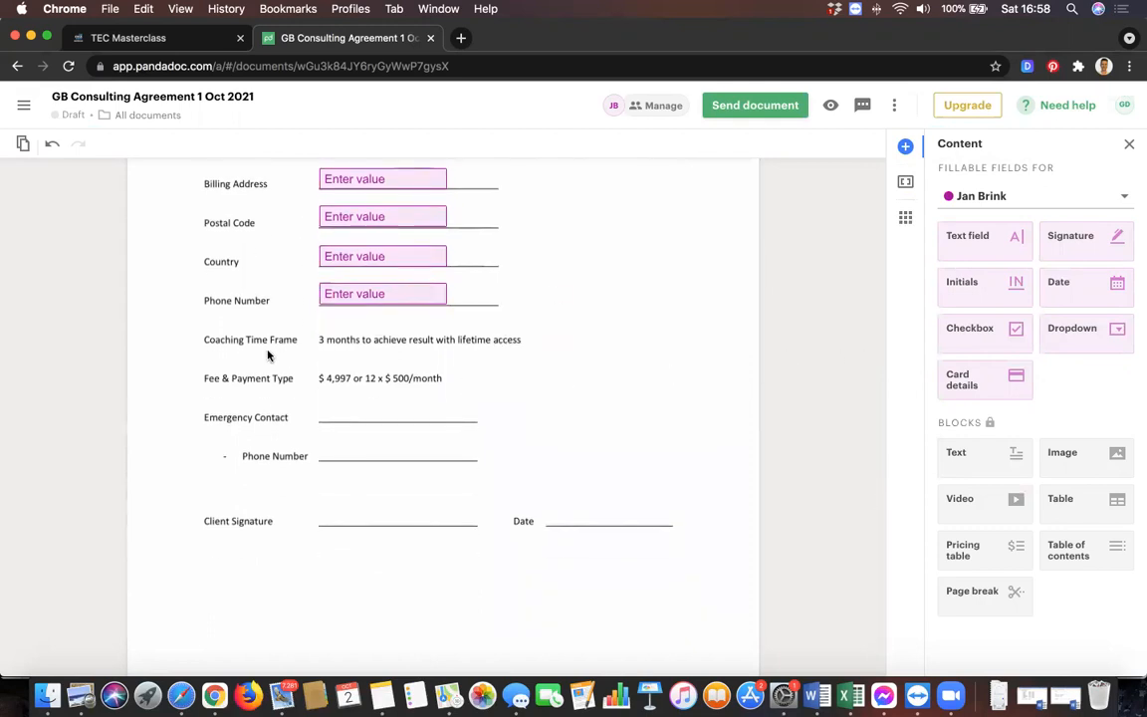
pyautogui.moveTo(454, 358)
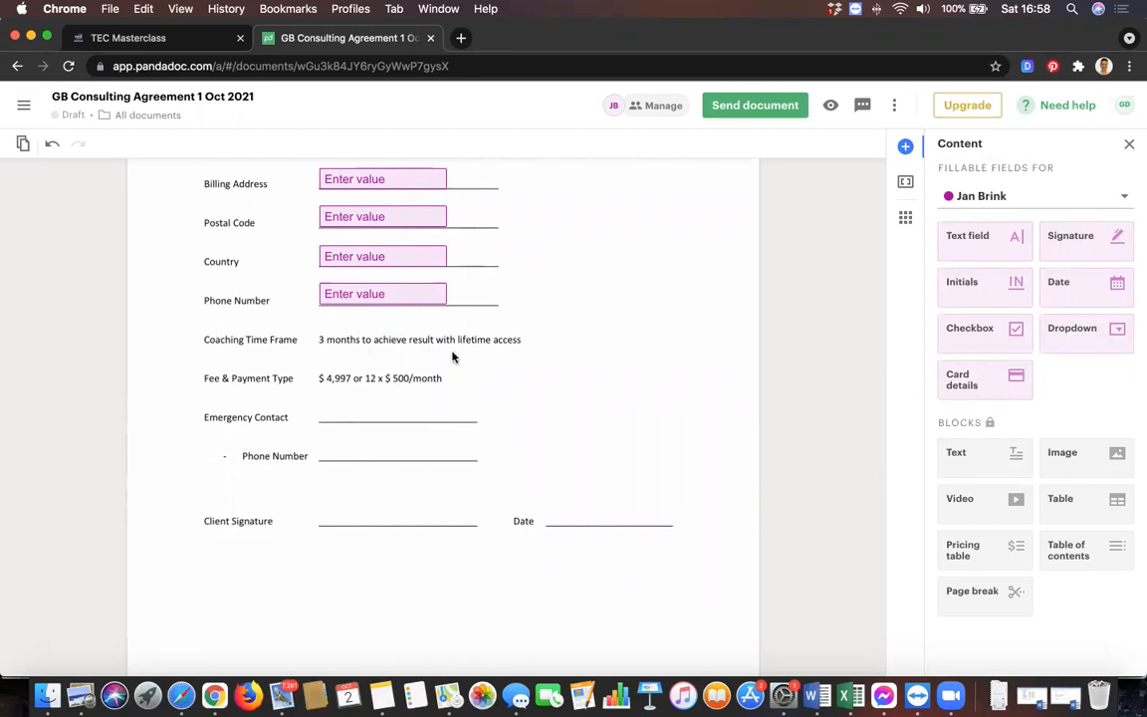
pyautogui.moveTo(286, 372)
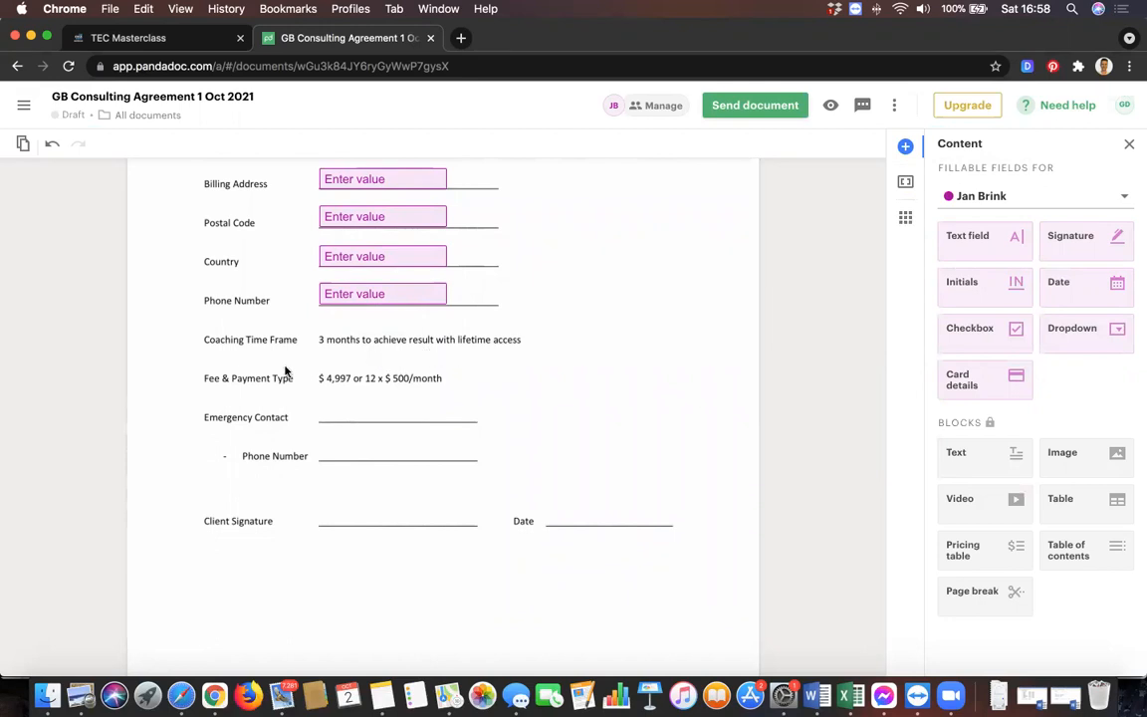
pyautogui.scroll(-3)
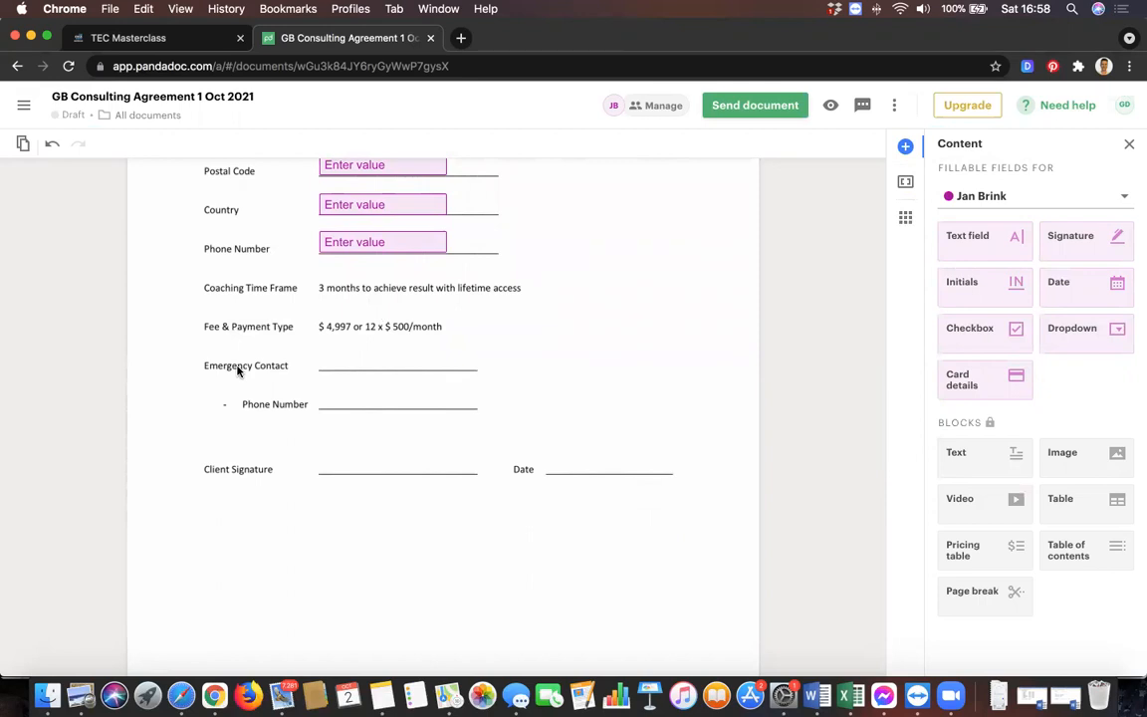
pyautogui.moveTo(243, 373)
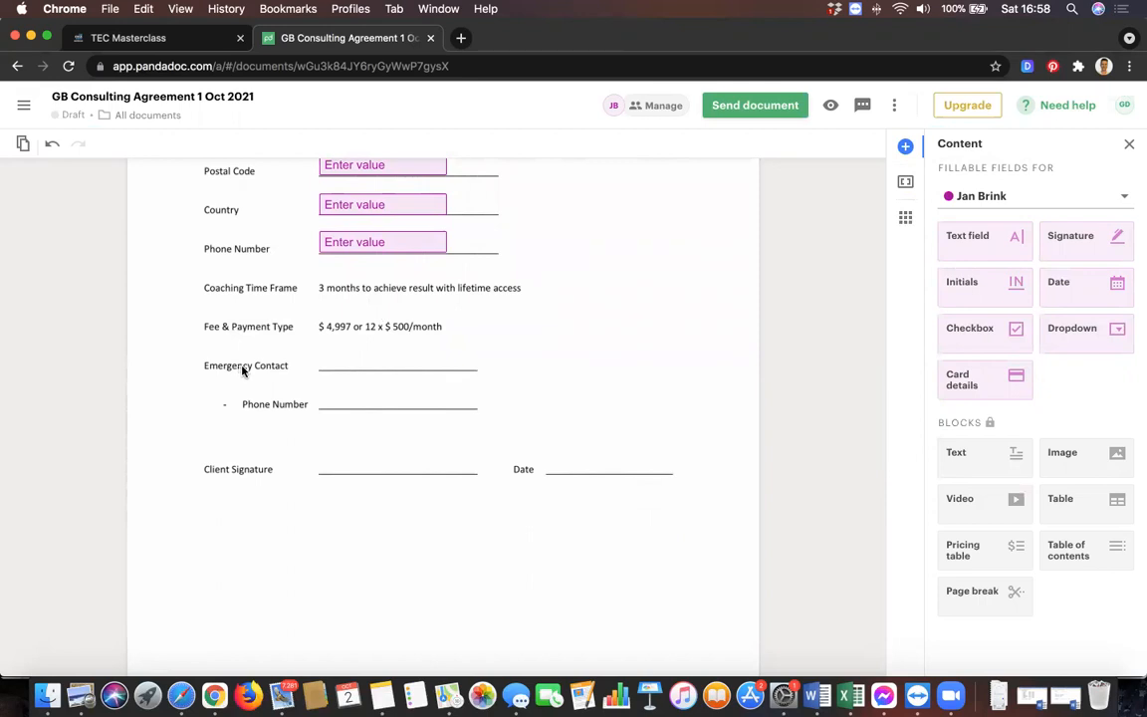
pyautogui.moveTo(345, 343)
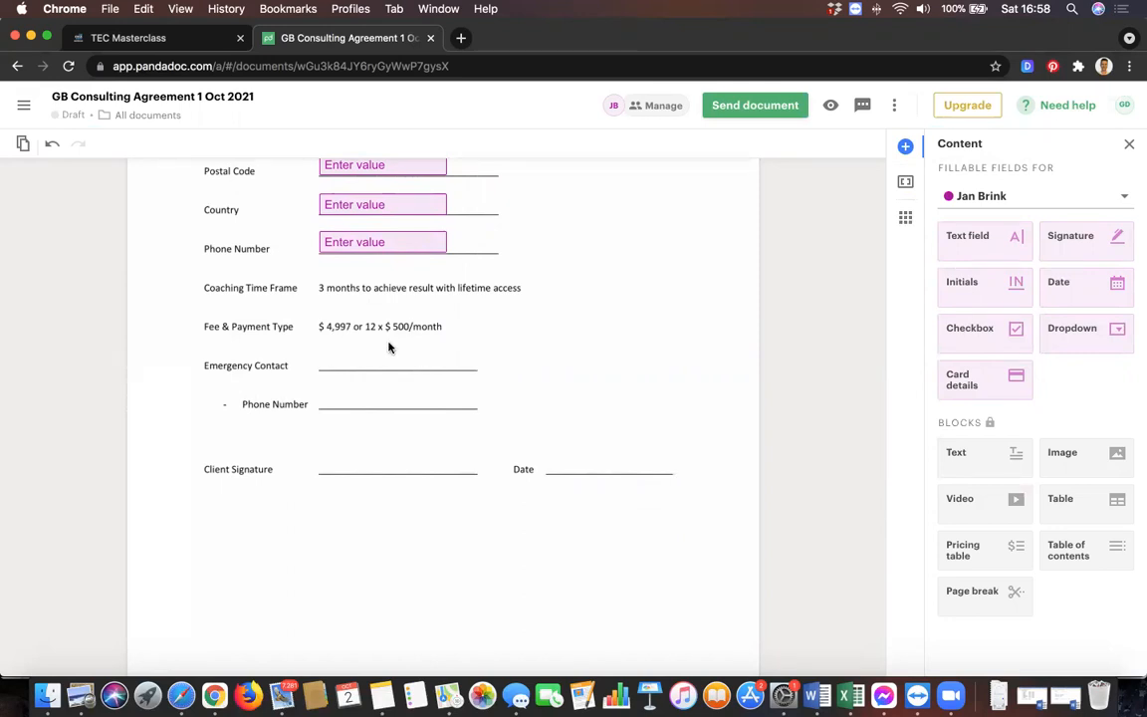
pyautogui.scroll(-3)
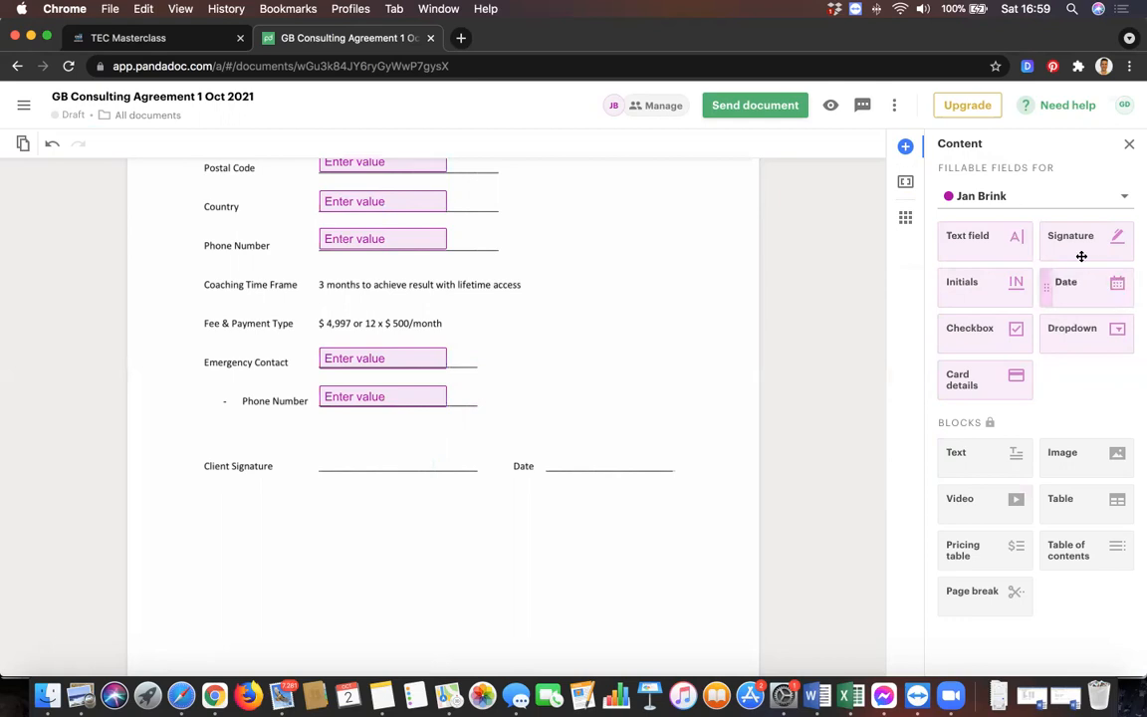
pyautogui.moveTo(1080, 235); pyautogui.dragTo(383, 448)
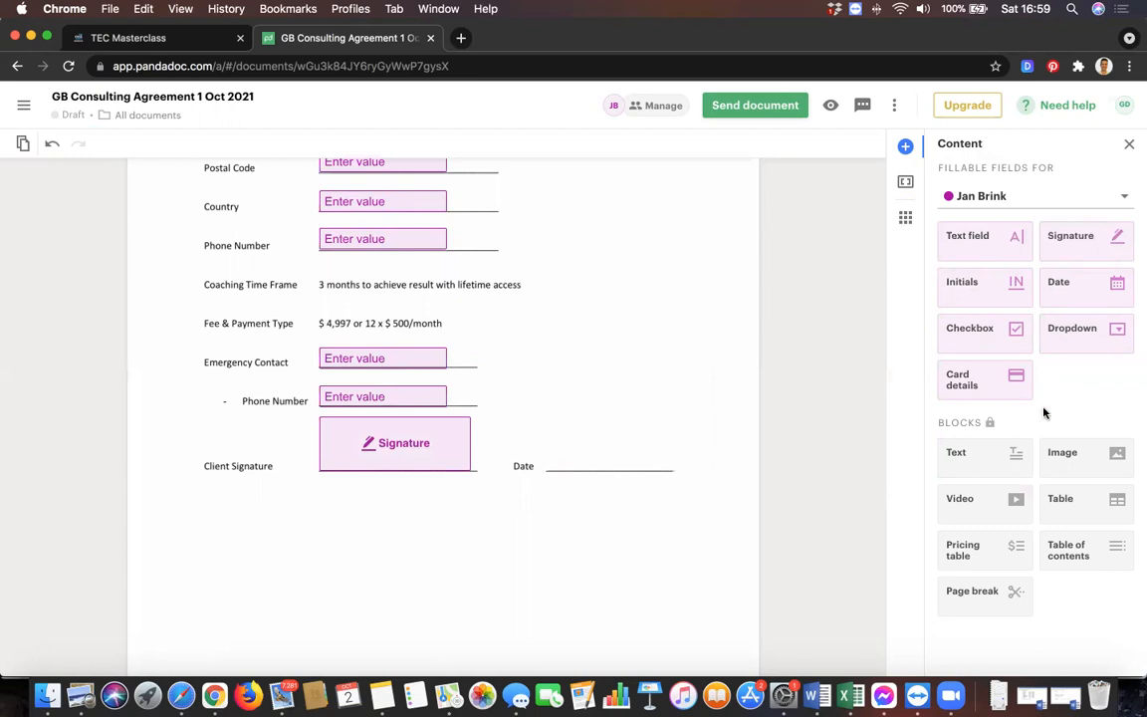
pyautogui.moveTo(1083, 327)
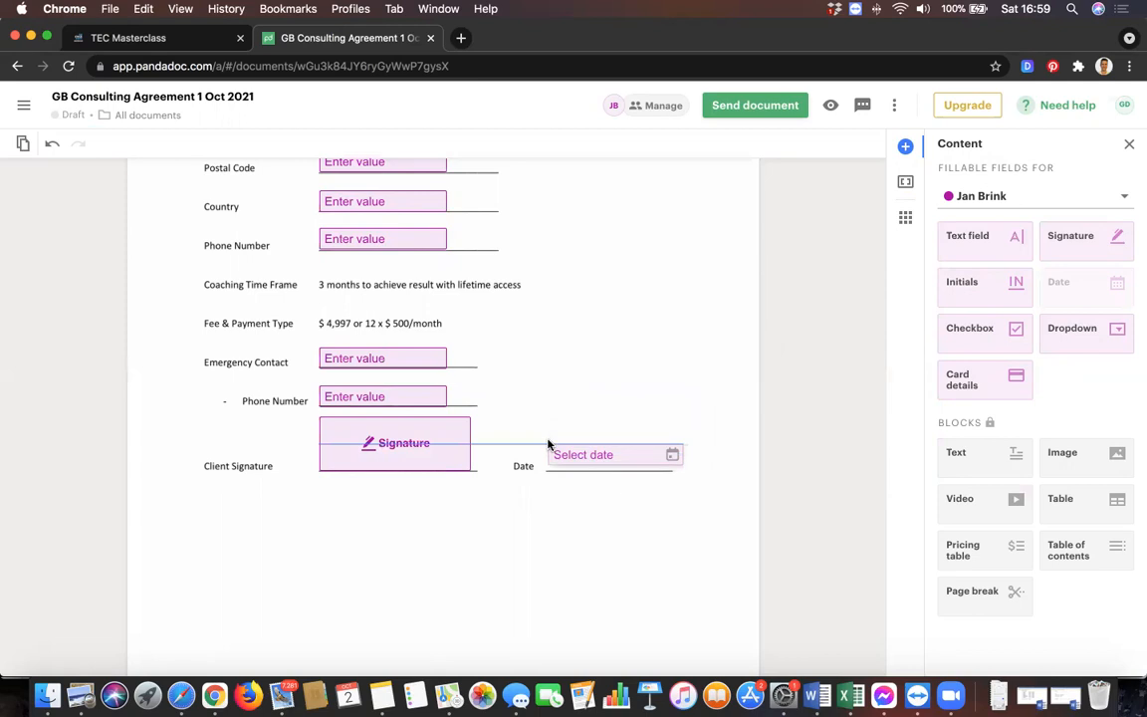
pyautogui.click(611, 454)
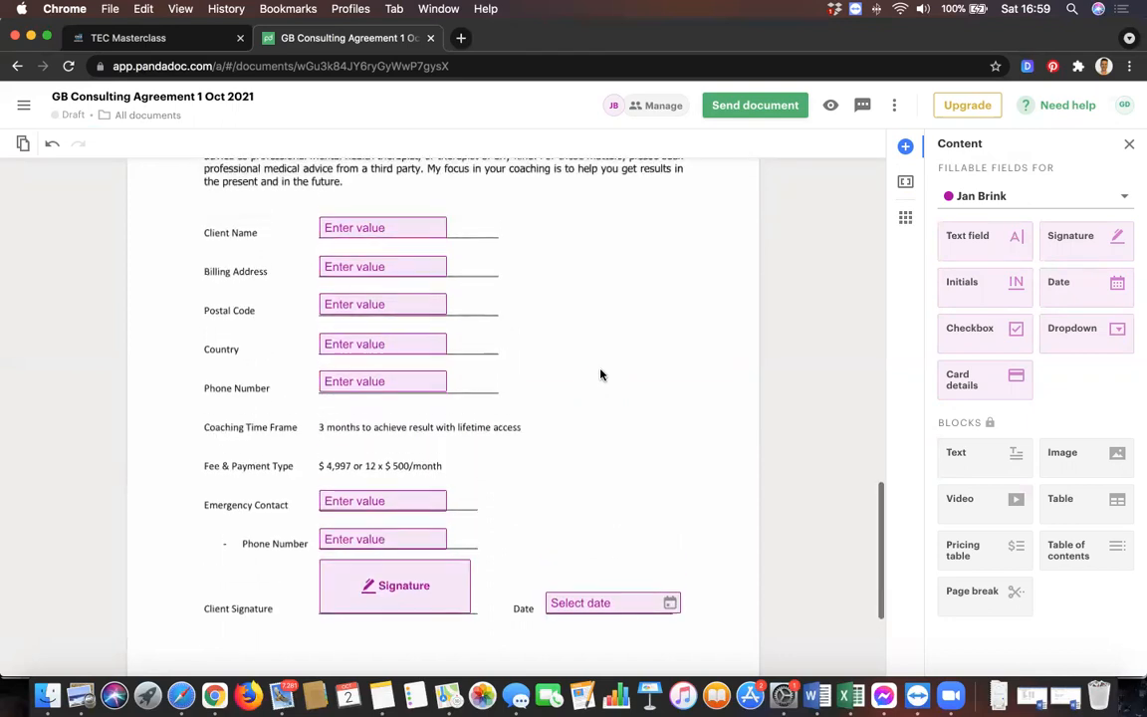
pyautogui.scroll(-3)
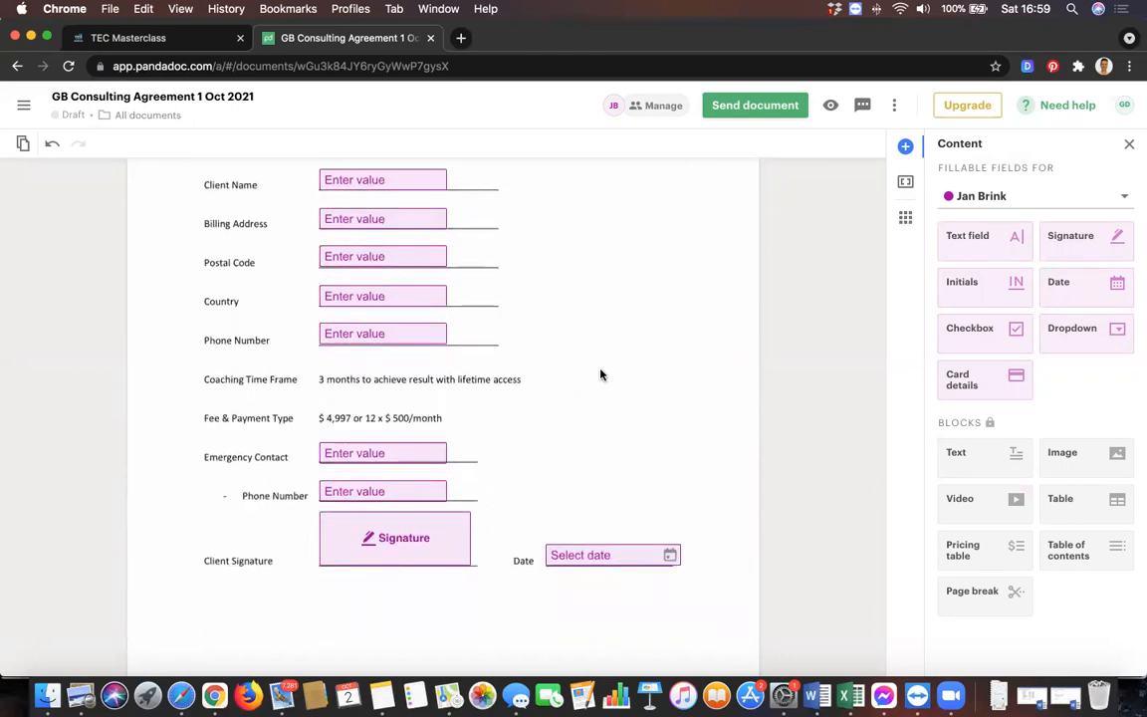
pyautogui.moveTo(608, 454)
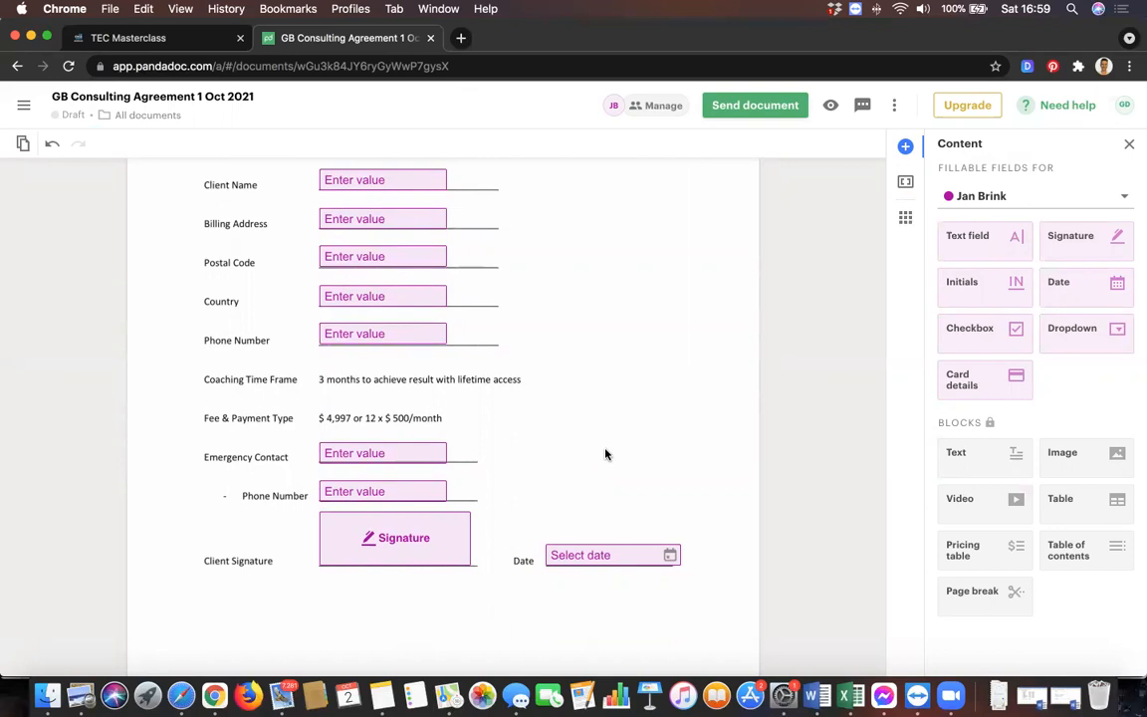
pyautogui.scroll(-3)
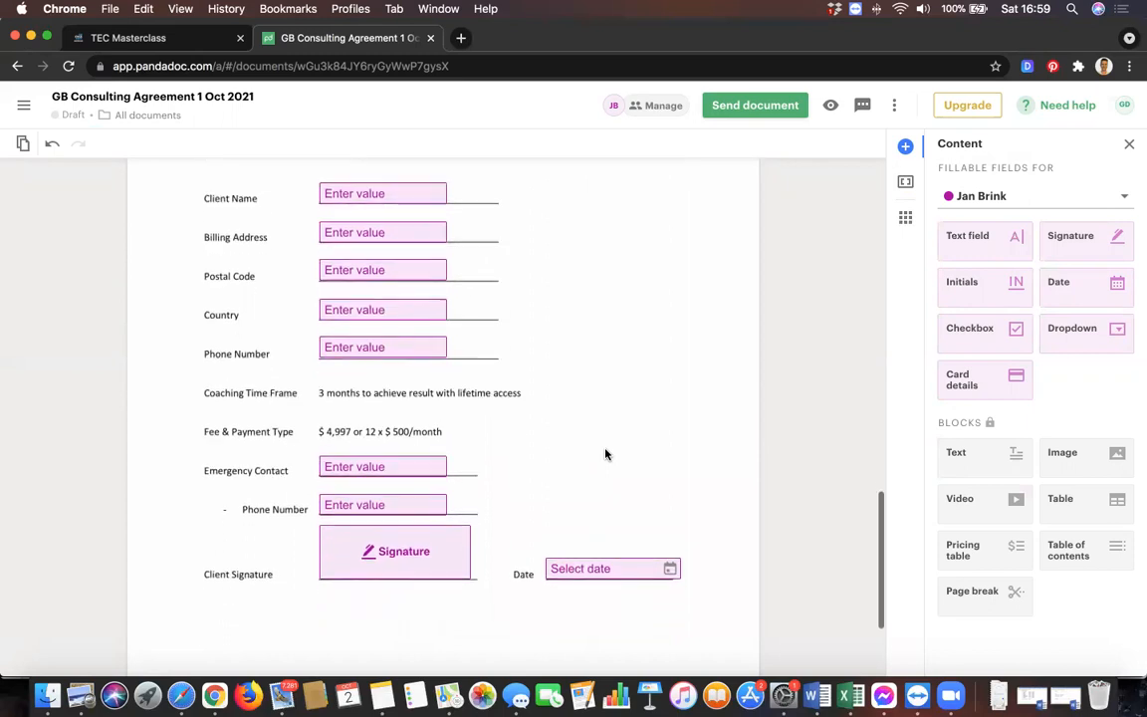
pyautogui.moveTo(263, 318)
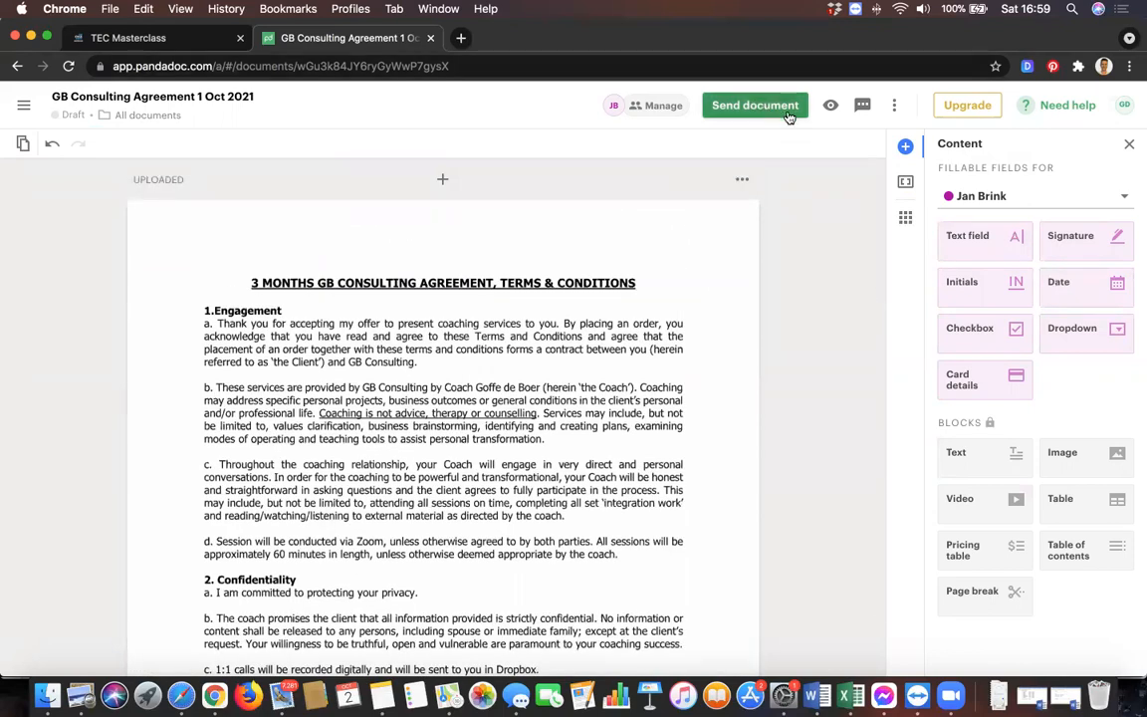
pyautogui.click(755, 103)
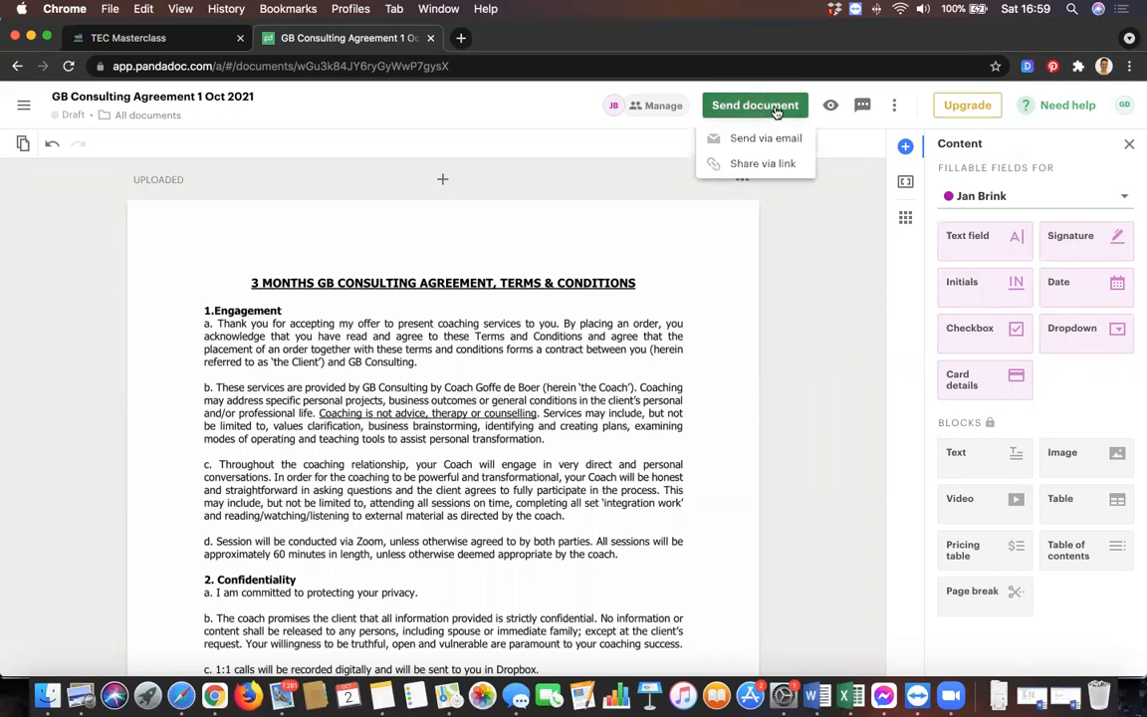
pyautogui.click(765, 138)
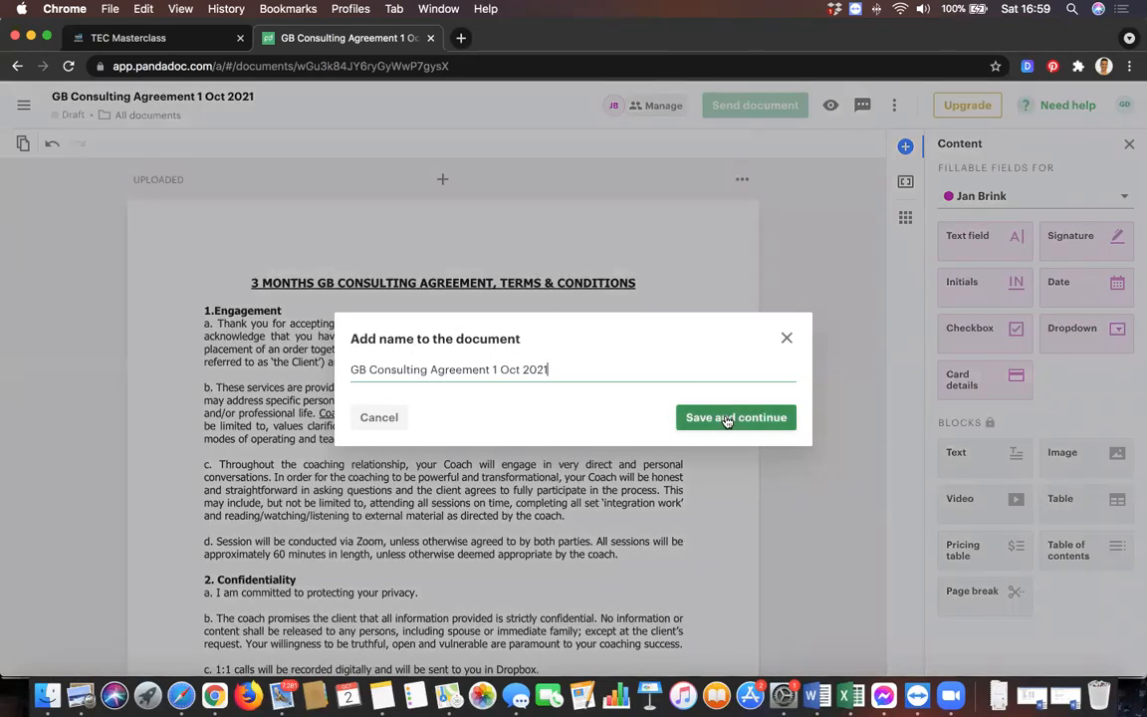
pyautogui.click(737, 418)
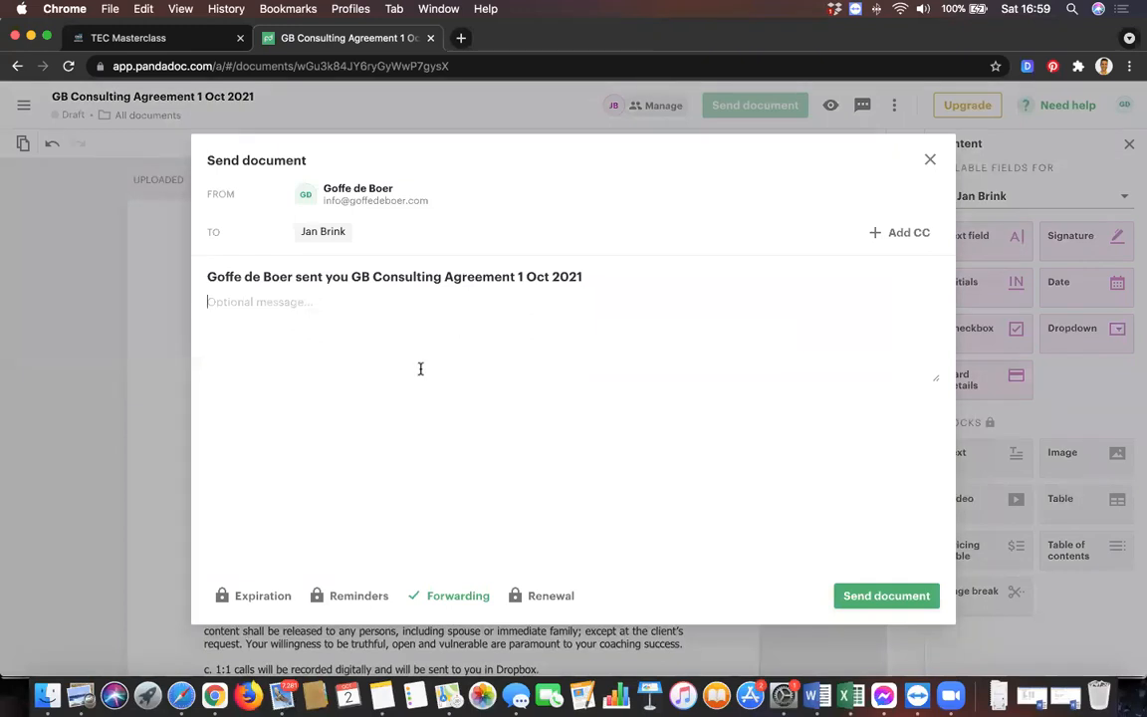
# Write 'Hello Jan,' with a note about the GB Consulting Agreement asking him to confirm once signed
pyautogui.write('Hello')
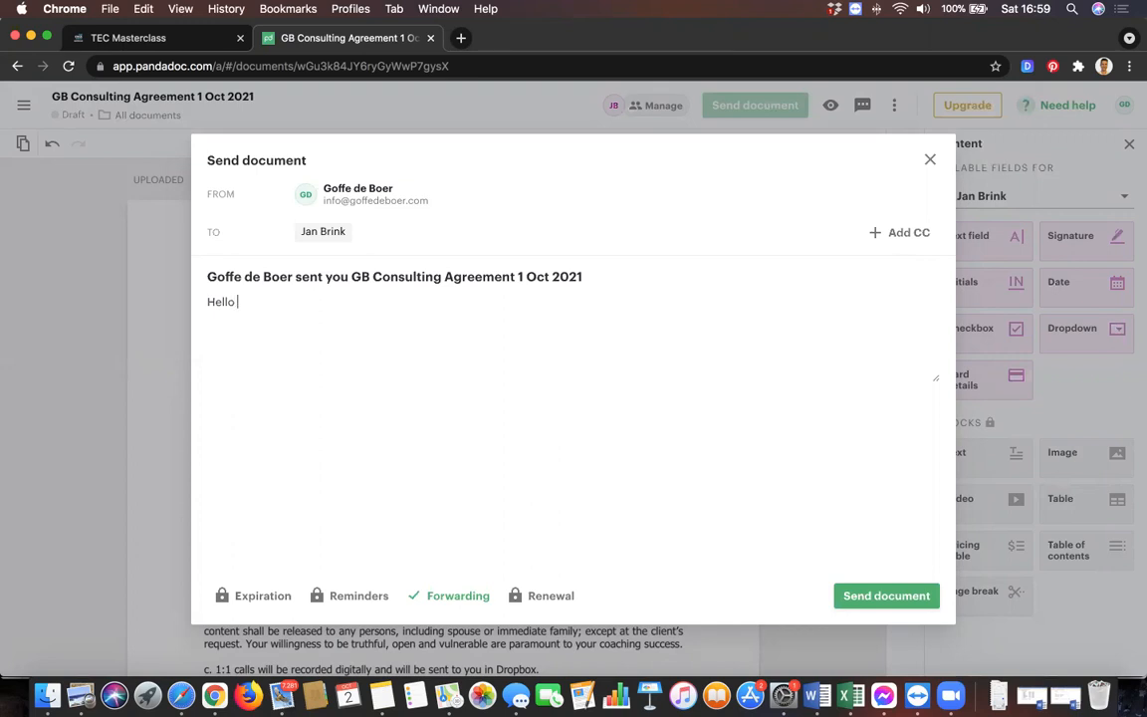
pyautogui.write('j')
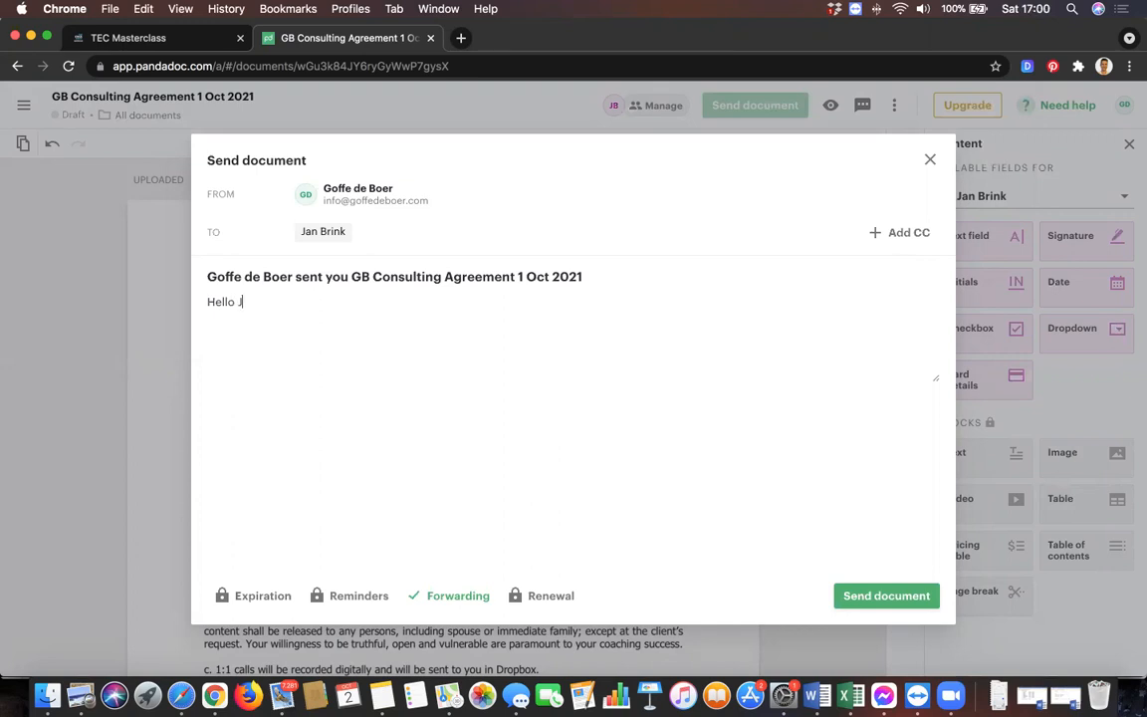
pyautogui.write('an,')
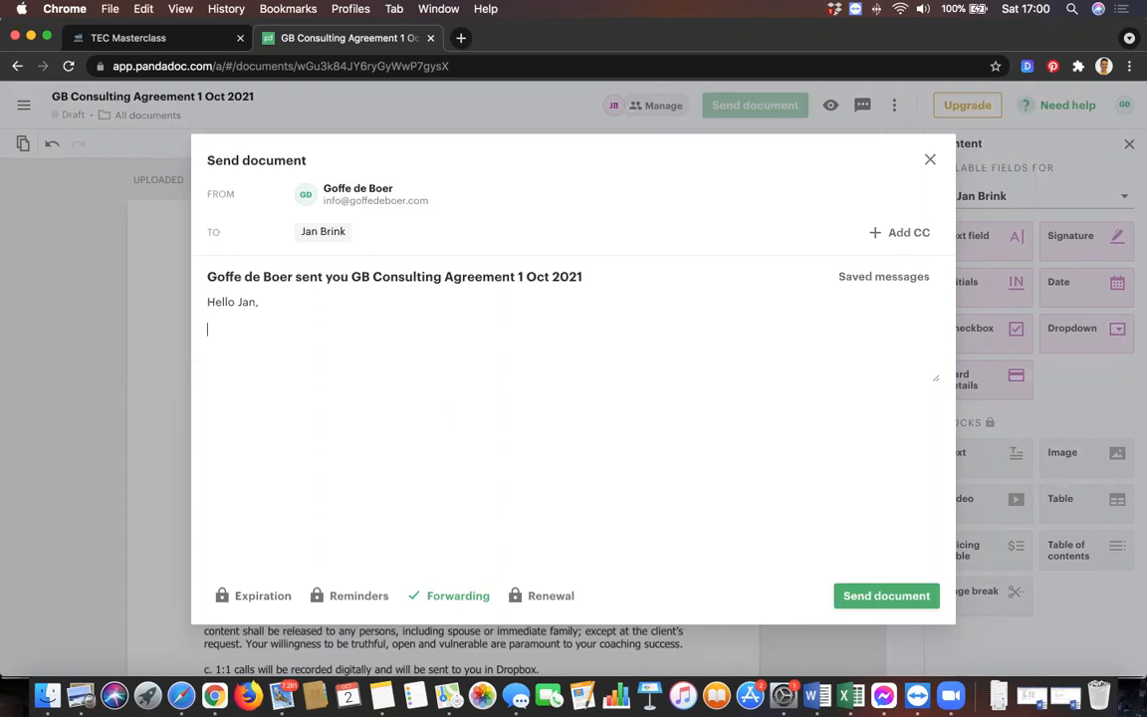
pyautogui.write('Here yu')
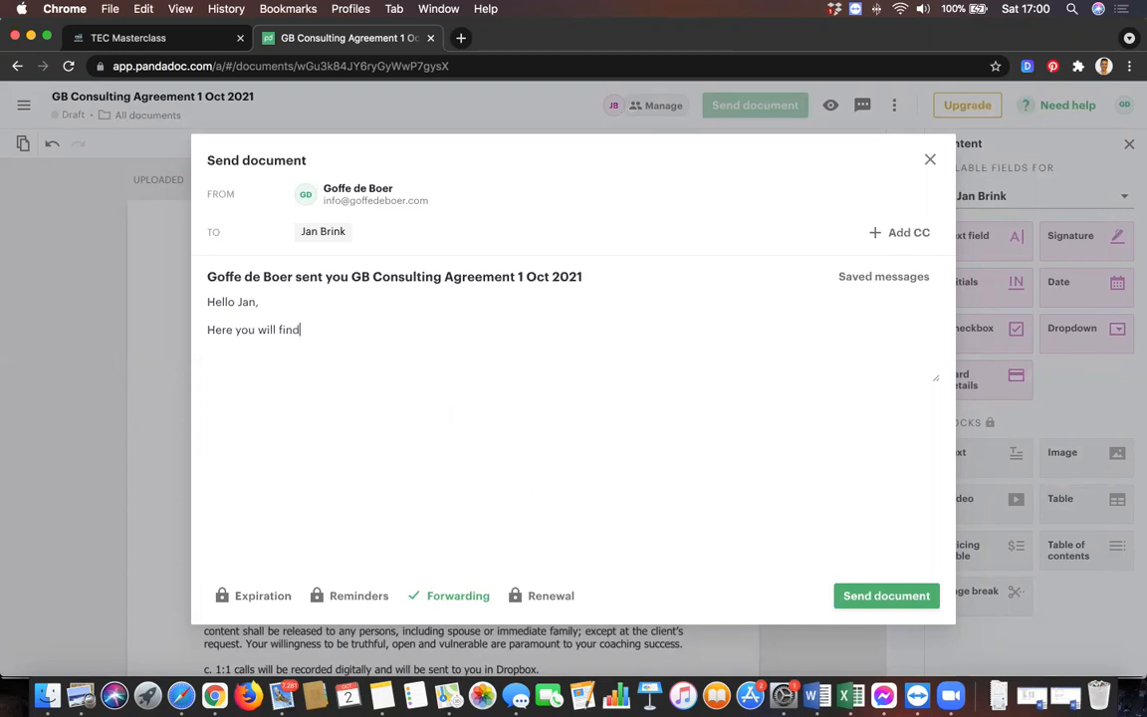
pyautogui.write('the co')
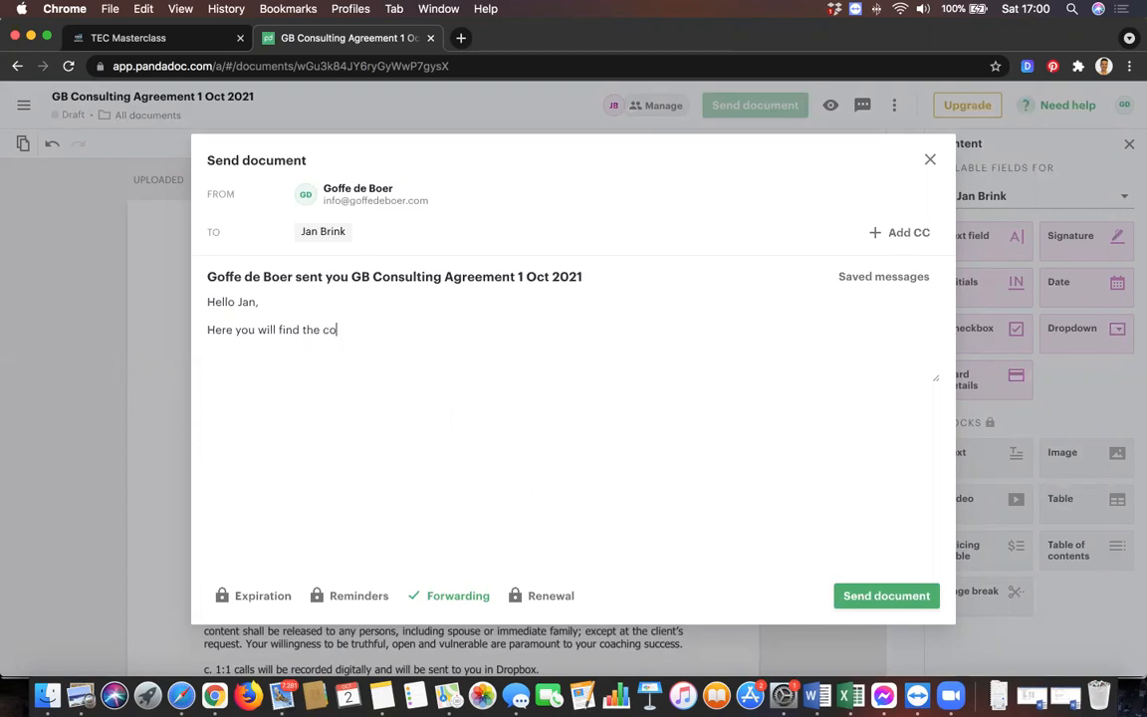
pyautogui.write('GB Con')
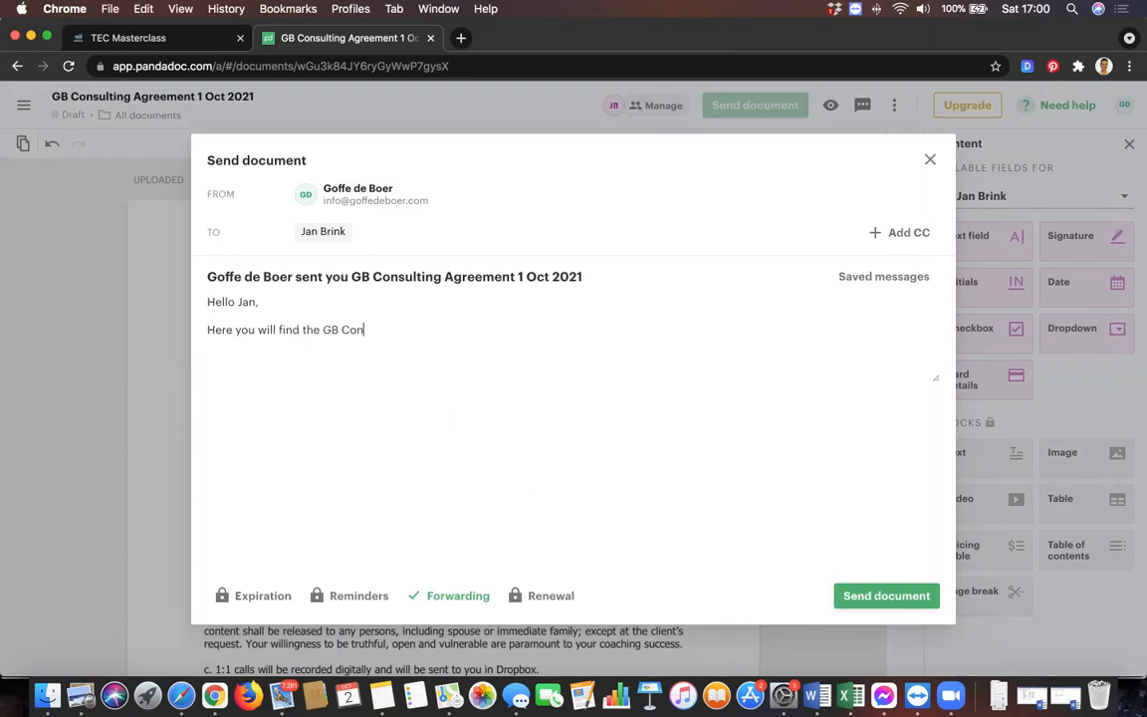
pyautogui.write('sulting Agree')
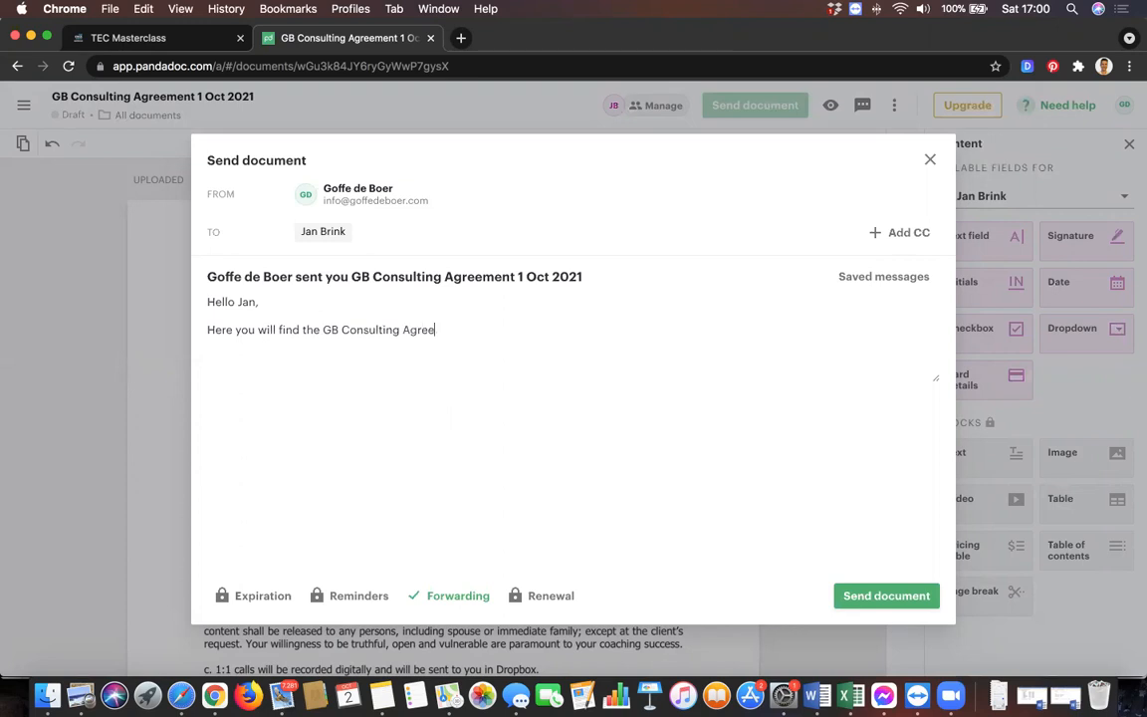
pyautogui.write('ment,')
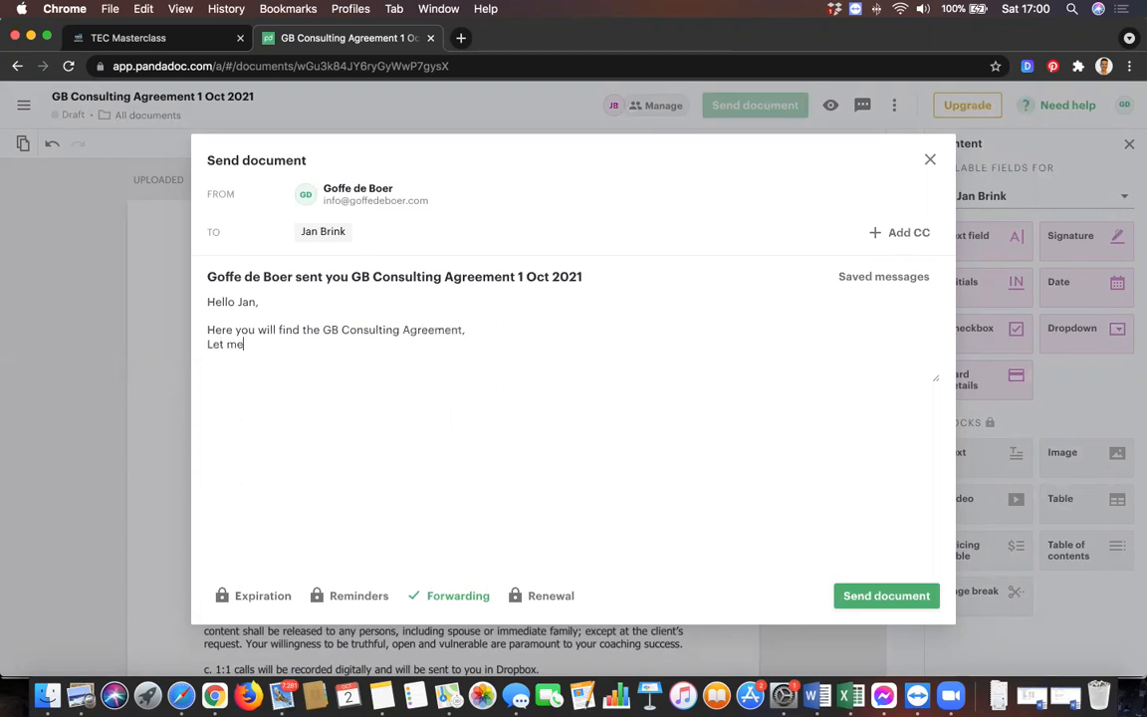
pyautogui.press('BackSpace')
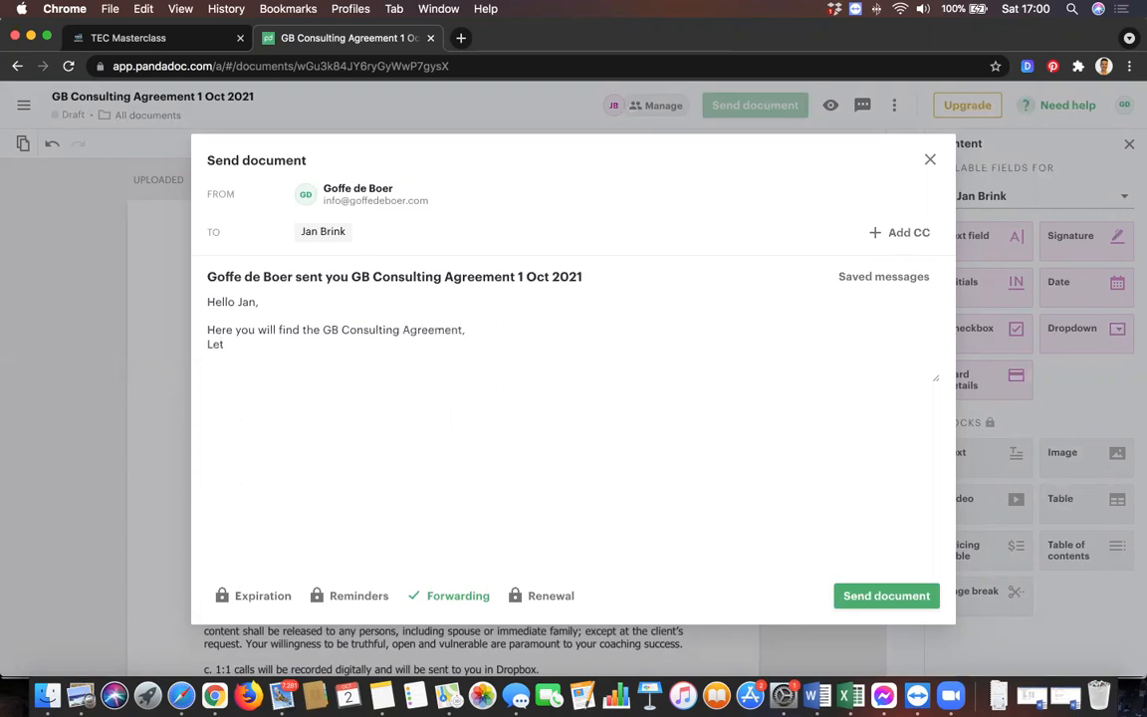
pyautogui.write('me know once')
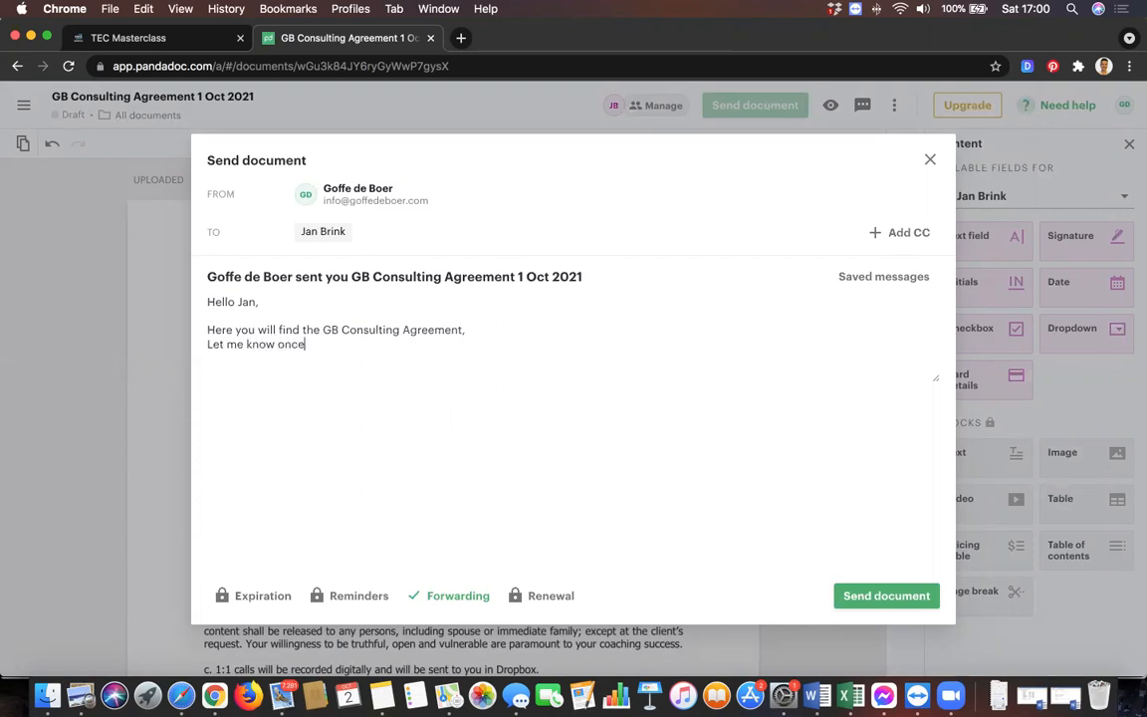
pyautogui.write('you have sig')
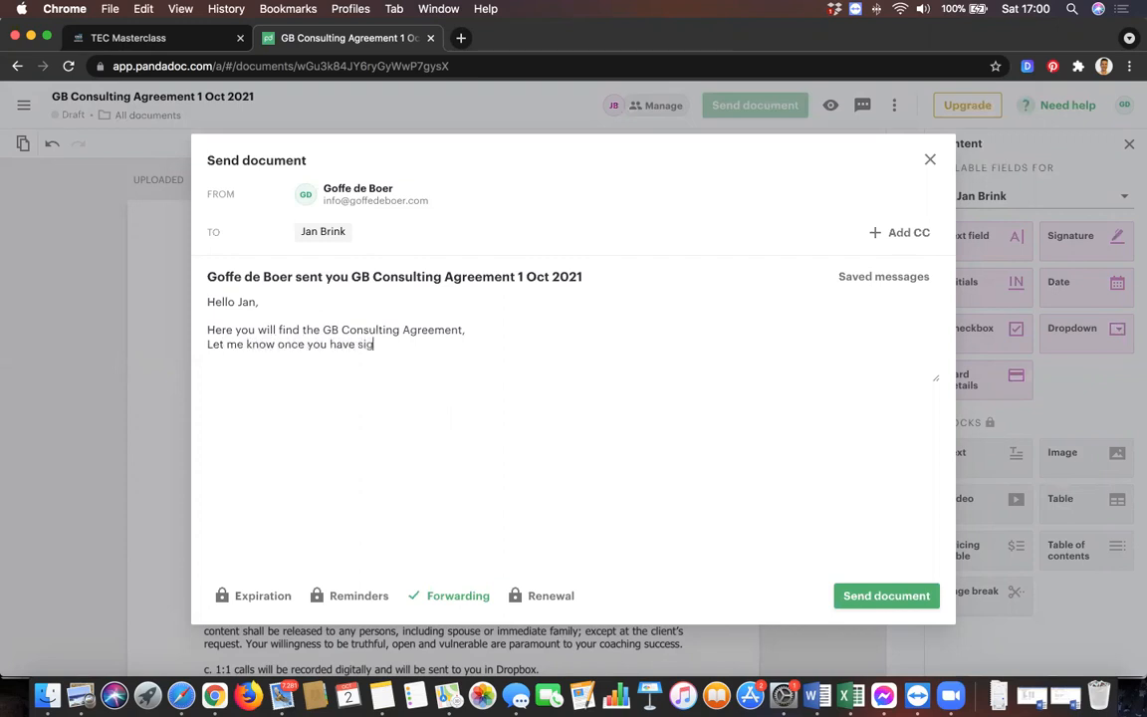
pyautogui.write('ned.')
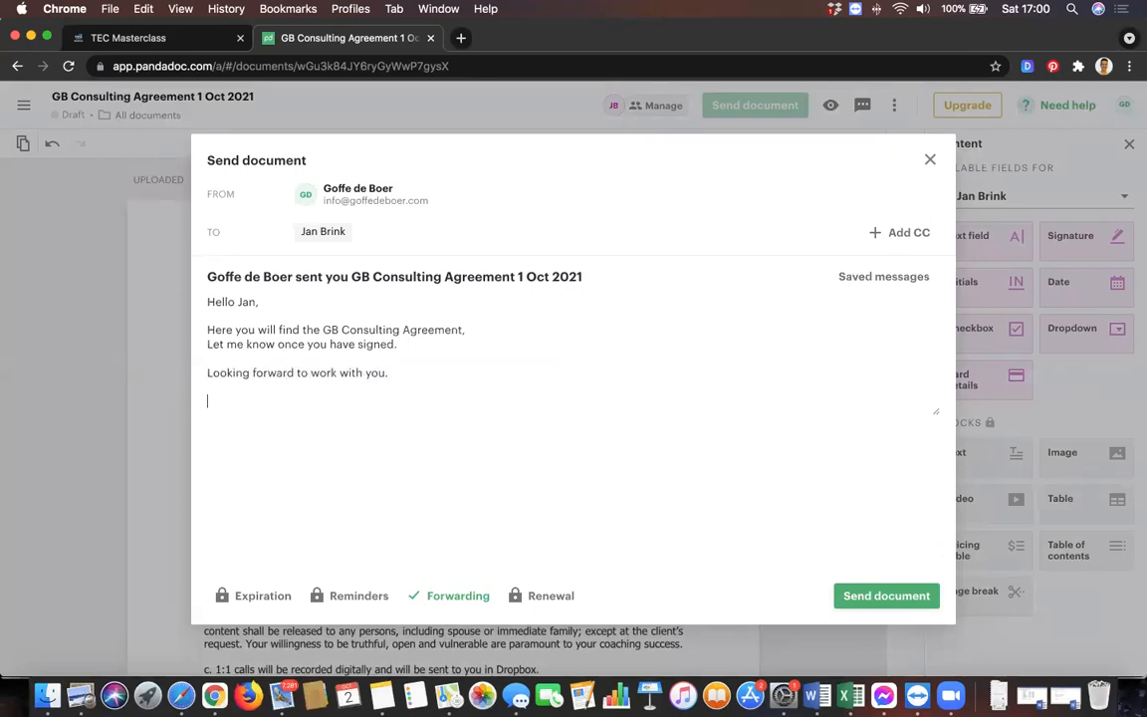
# Sign off from Goffe de B, GB Consulting, then close the send dialog without sending
pyautogui.write('Goffe de B')
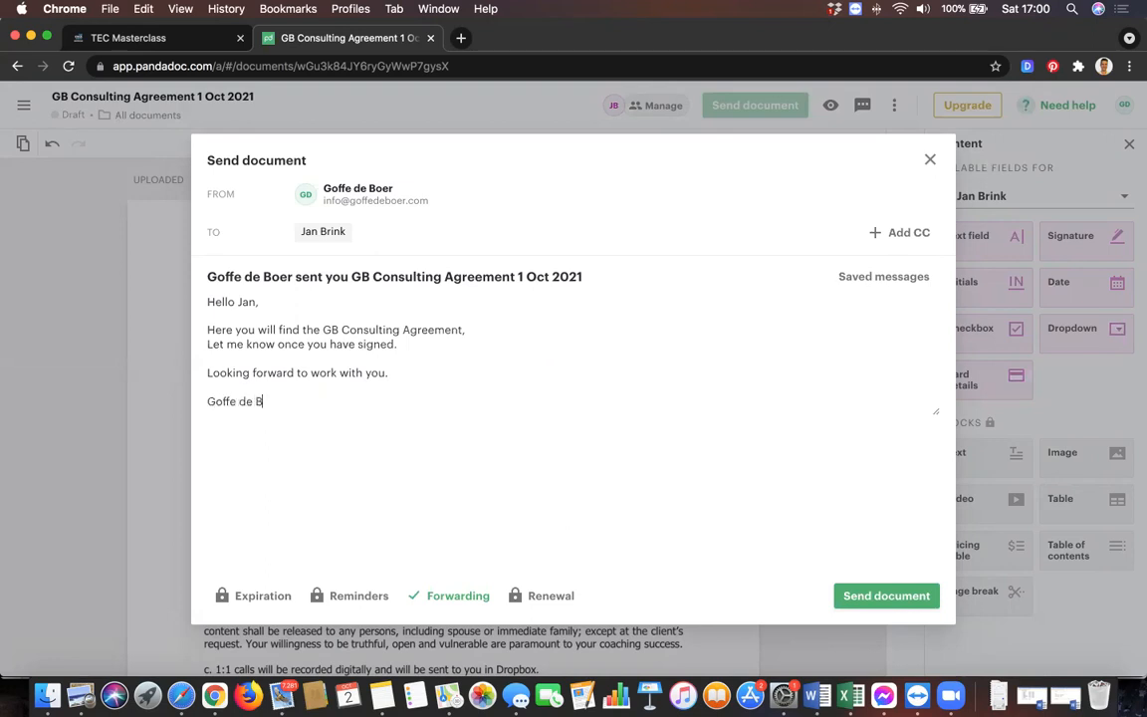
pyautogui.write('GB Co')
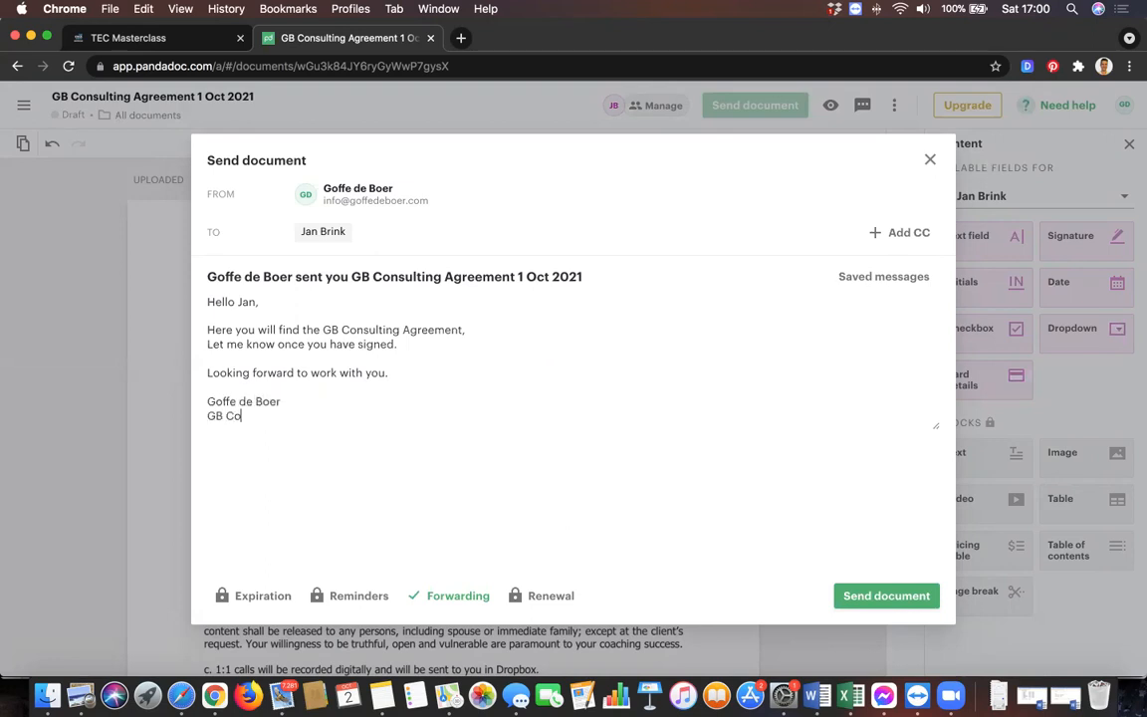
pyautogui.write('nsulting')
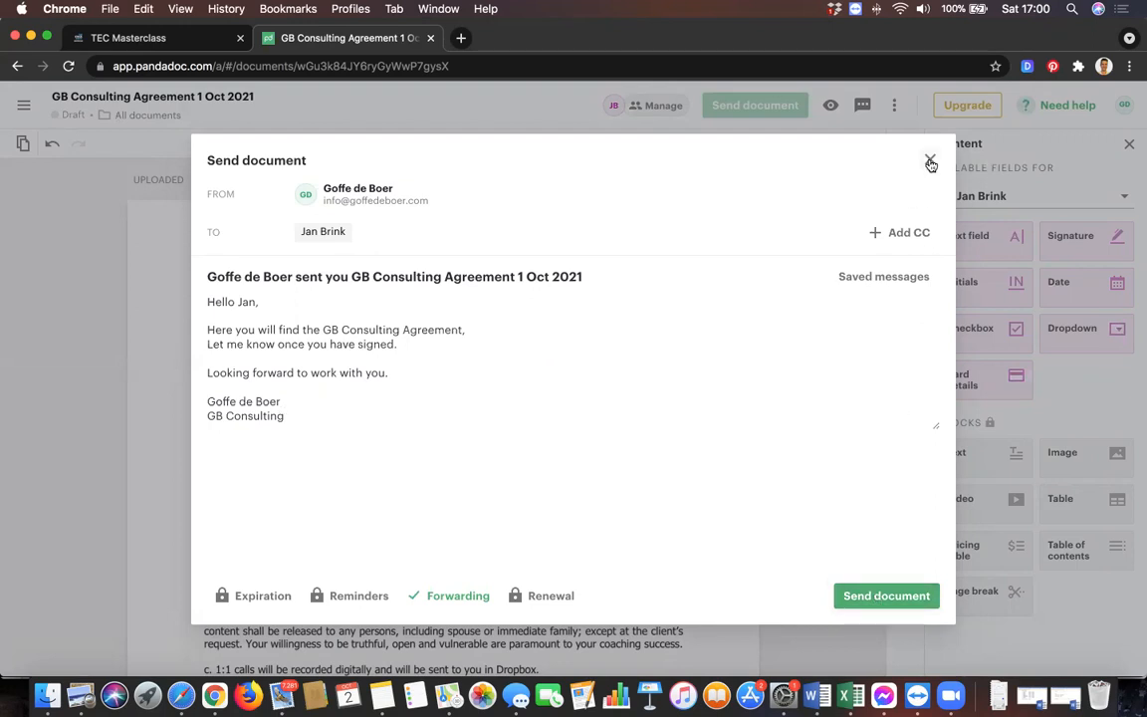
pyautogui.click(930, 159)
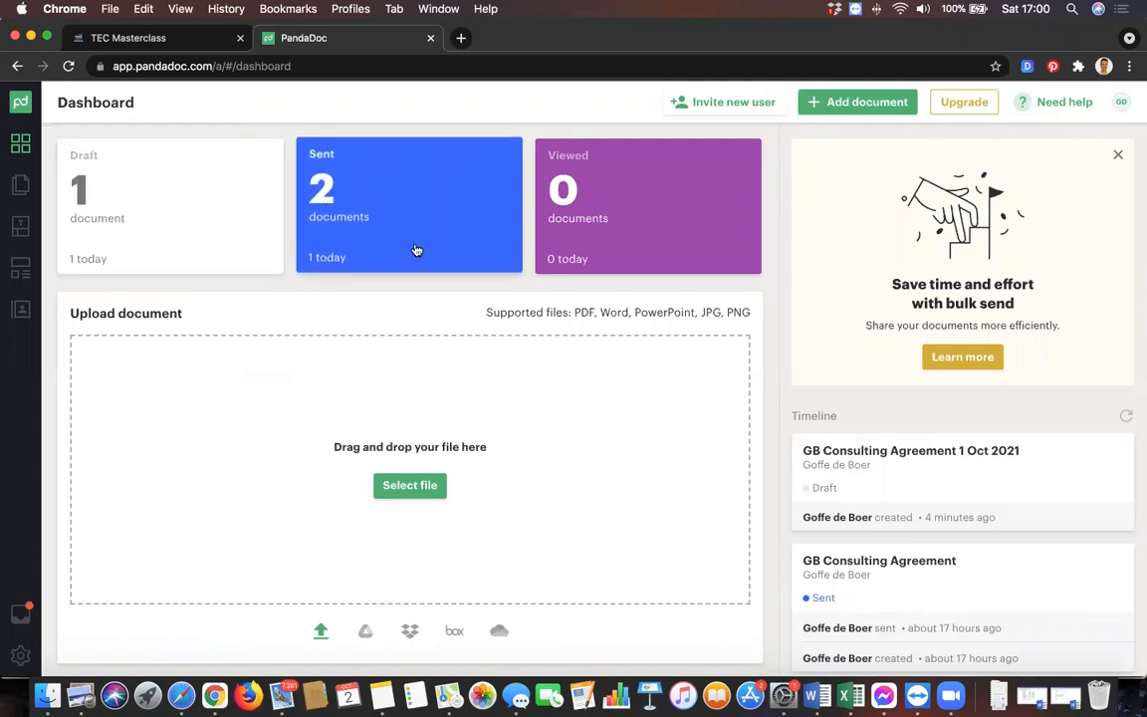
pyautogui.moveTo(585, 402)
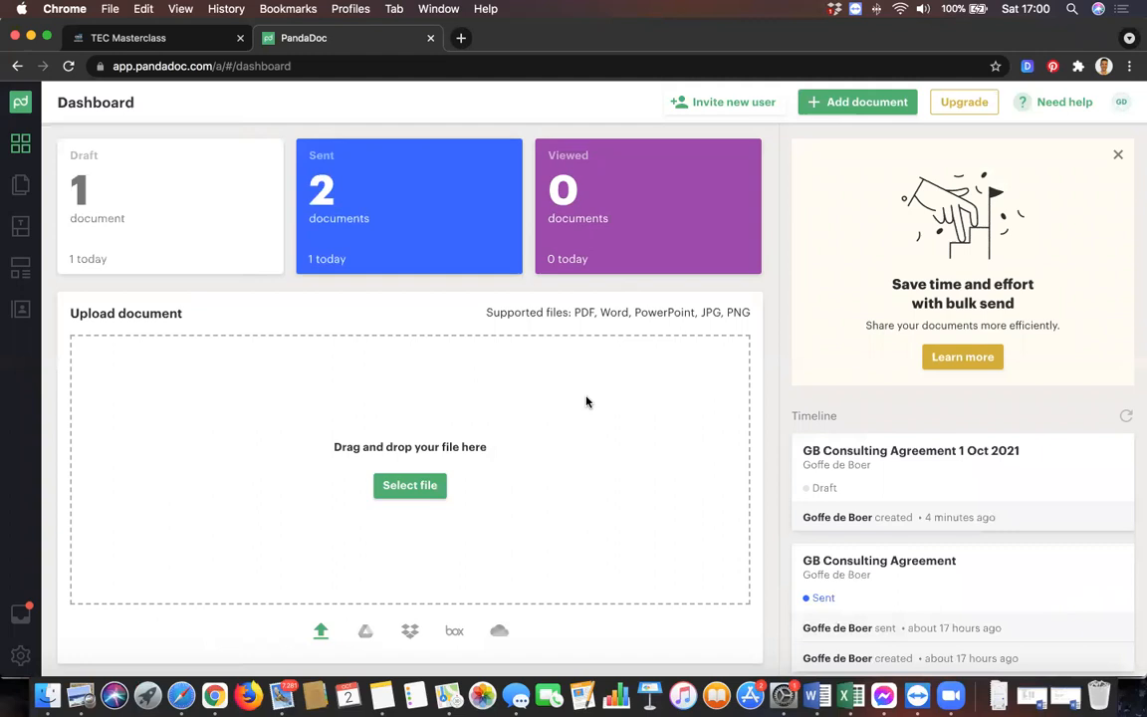
pyautogui.moveTo(697, 526)
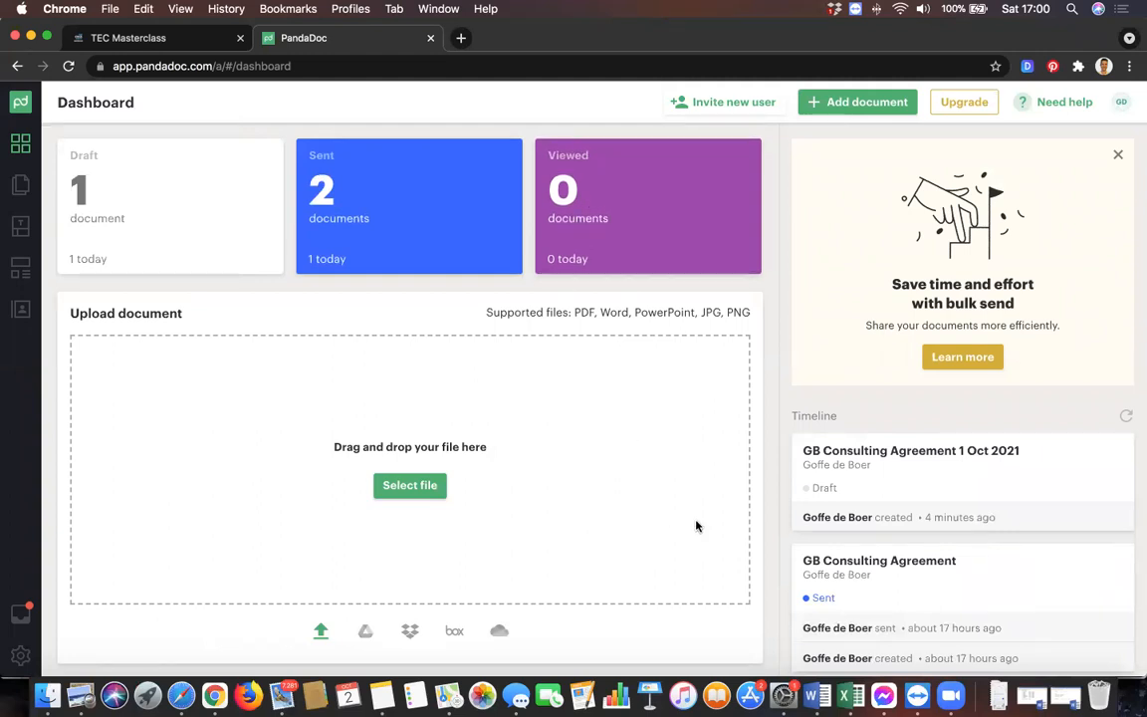
pyautogui.moveTo(681, 590)
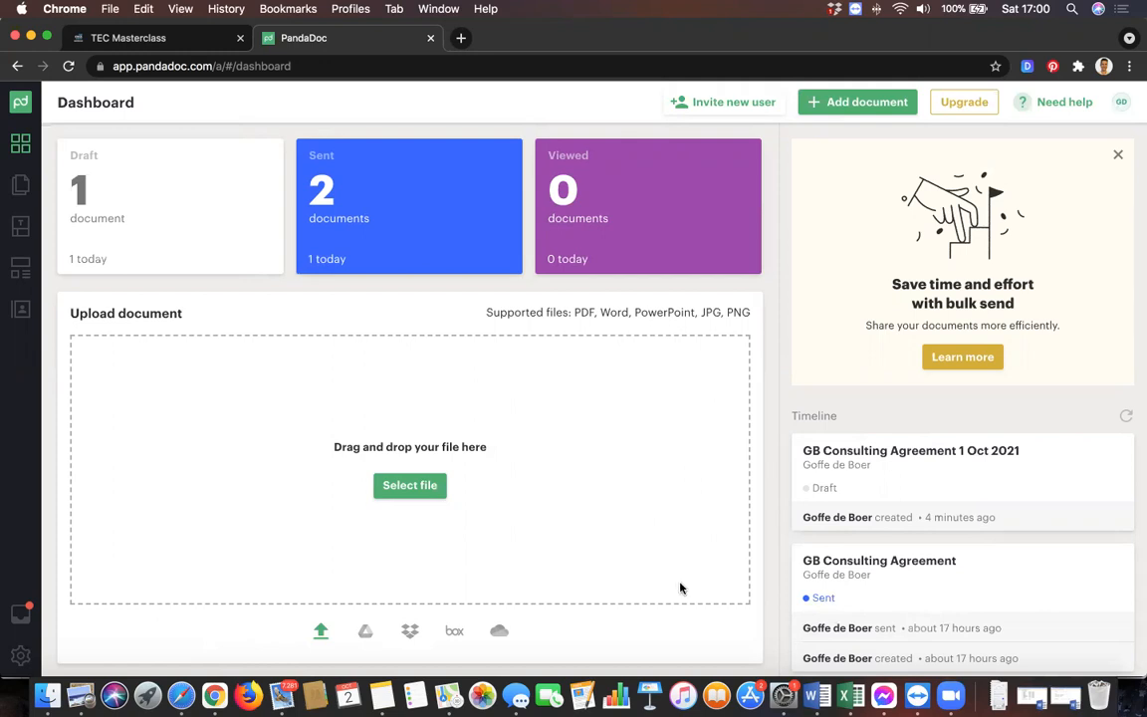
pyautogui.moveTo(657, 494)
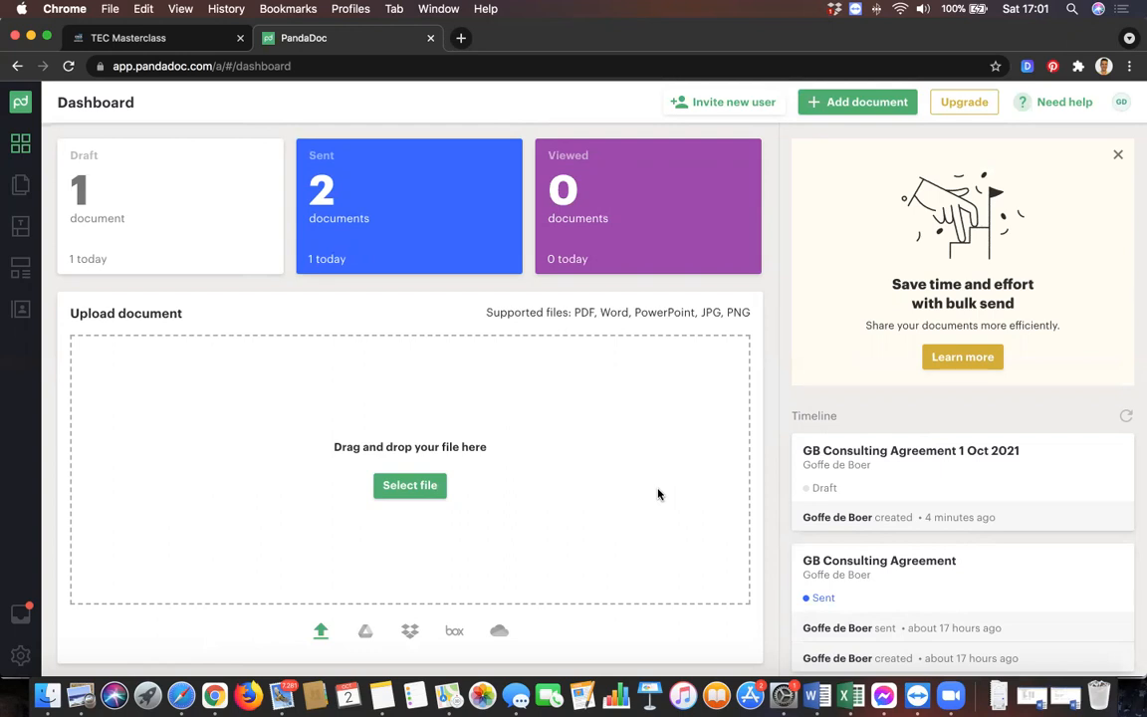
pyautogui.moveTo(605, 183)
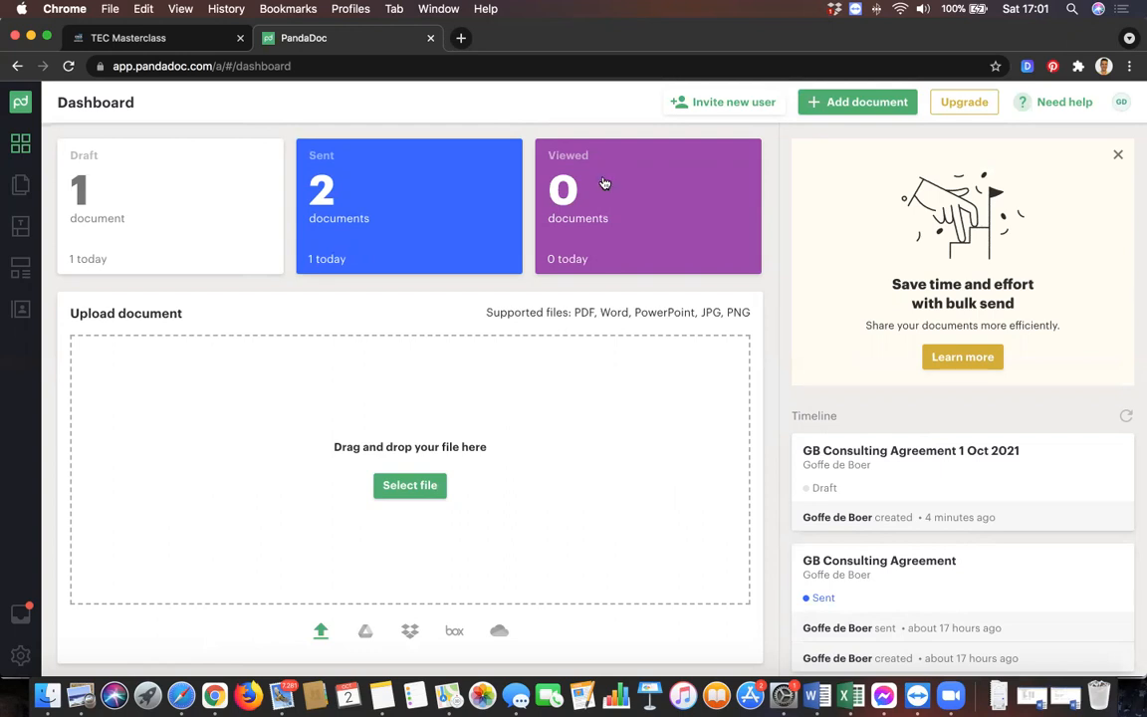